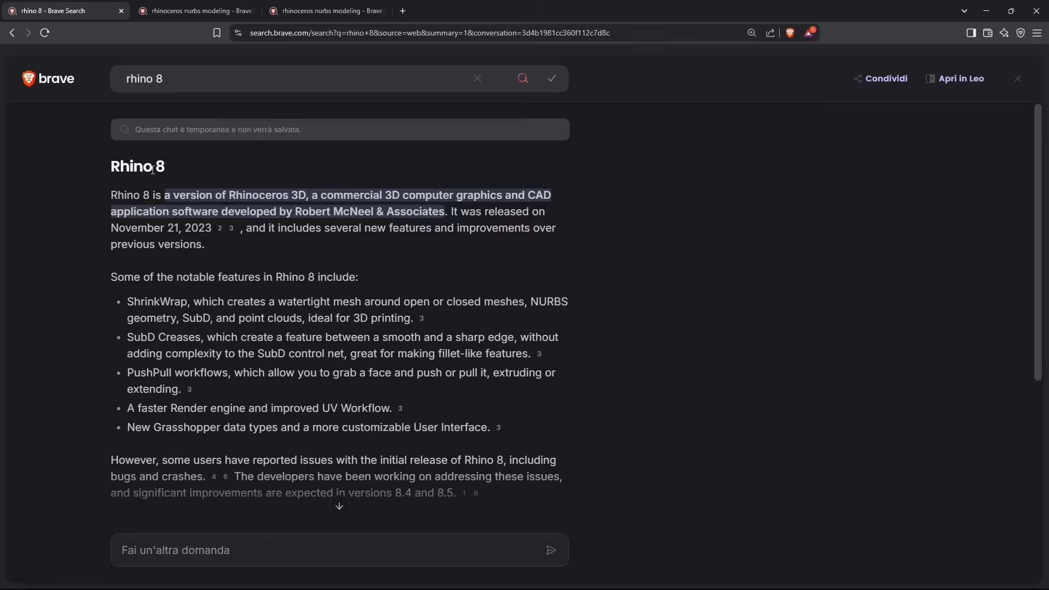
# Skim the Rhino 8 AI summary and switch to the 'rhinoceros nurbs modeling' results tab
pyautogui.doubleClick(138, 166)
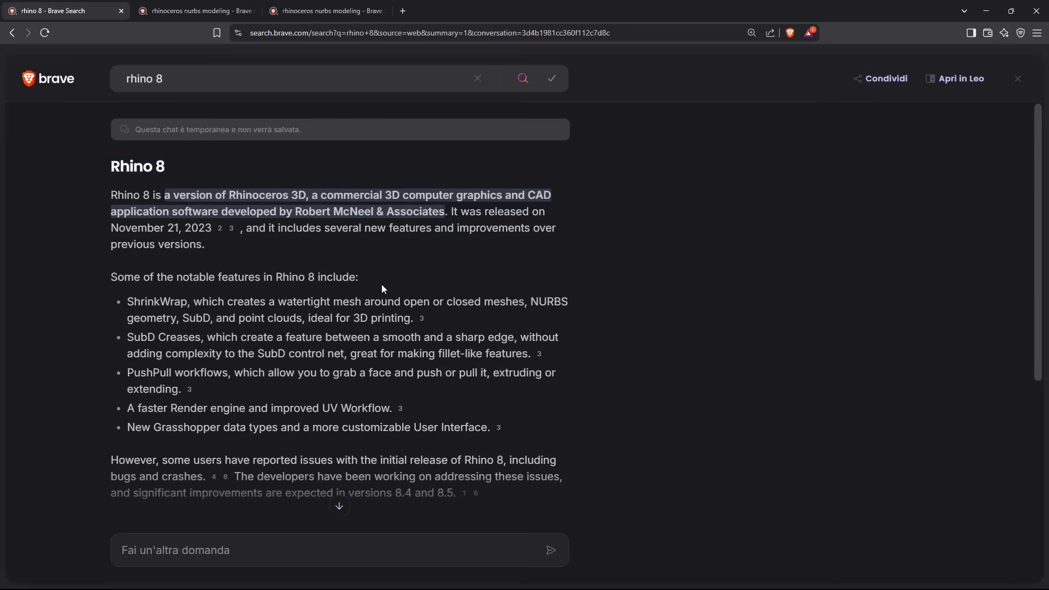
pyautogui.moveTo(291, 245)
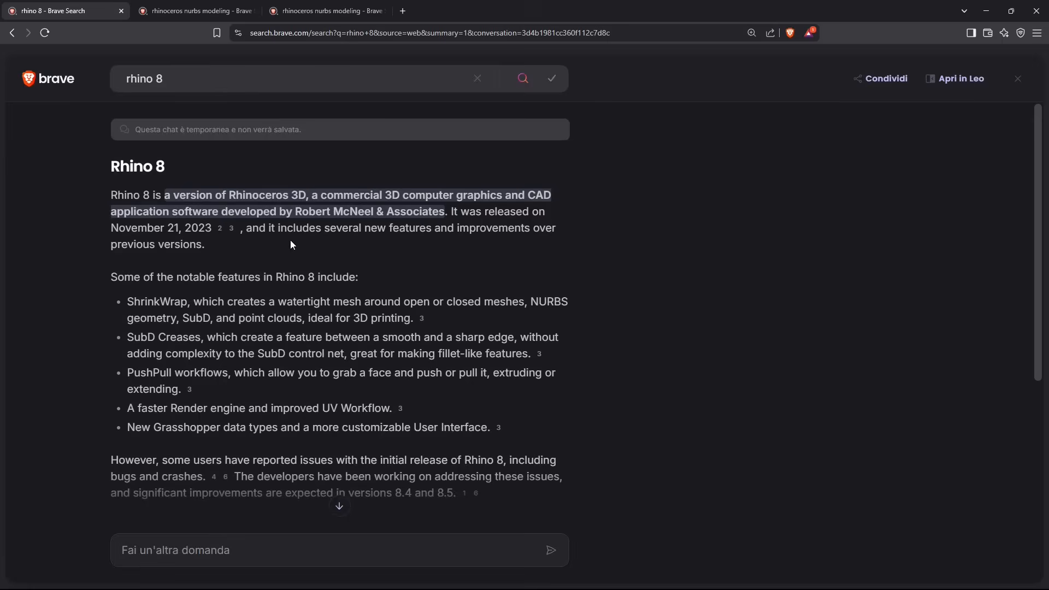
pyautogui.moveTo(534, 260)
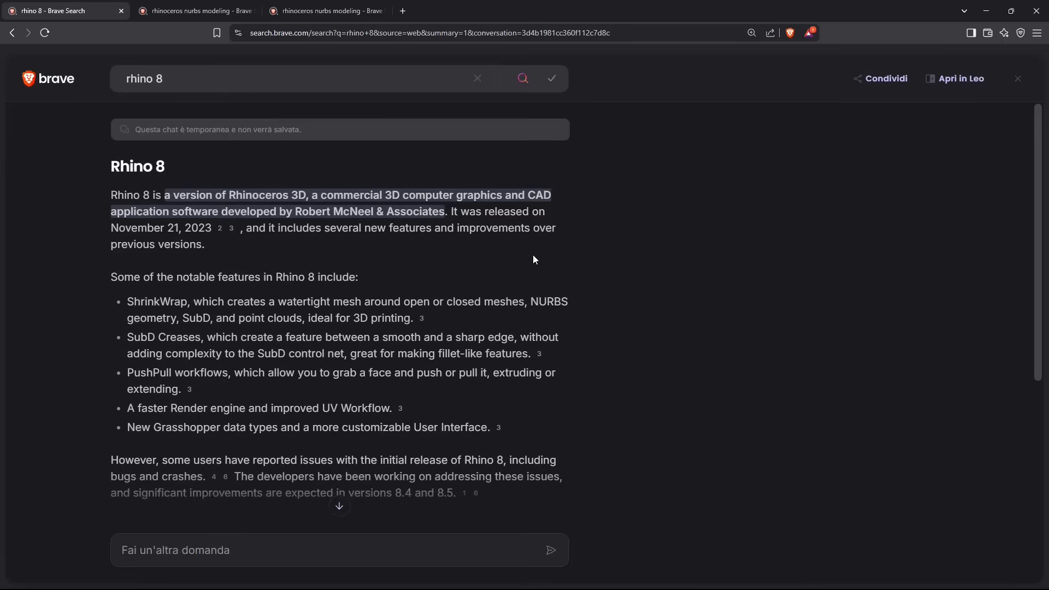
pyautogui.scroll(-3)
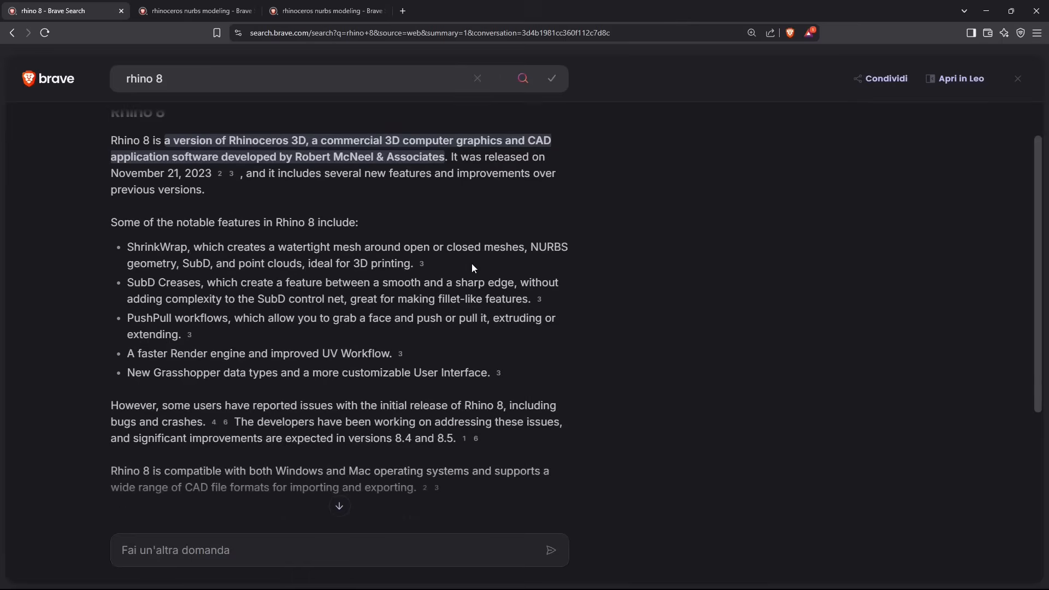
pyautogui.click(324, 11)
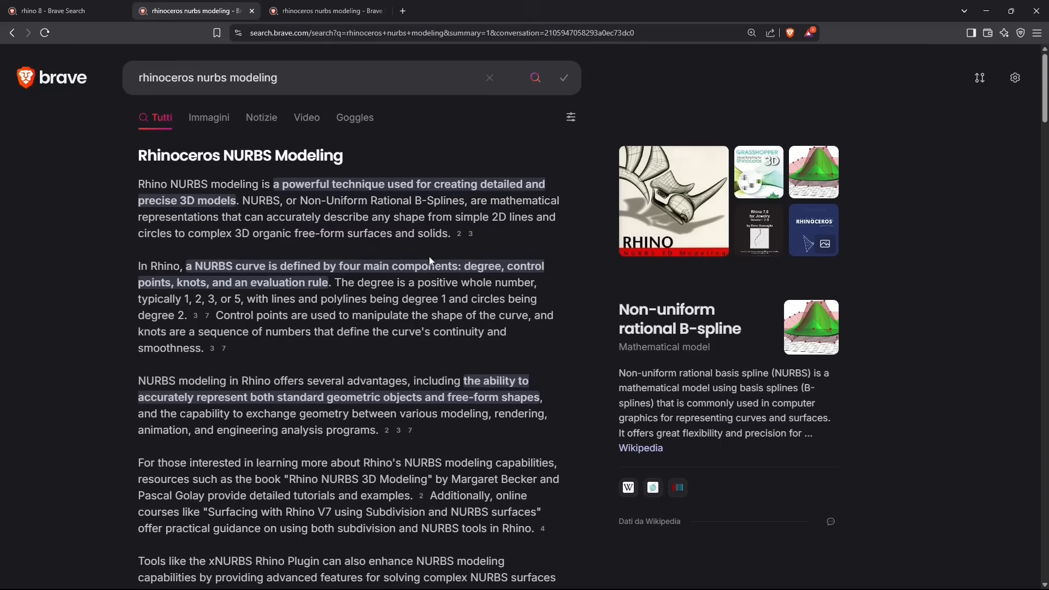
# Read the NURBS modeling summary, highlighting the phrase 'Non-Uniform Rational B-Splines' while scrolling
pyautogui.scroll(-3)
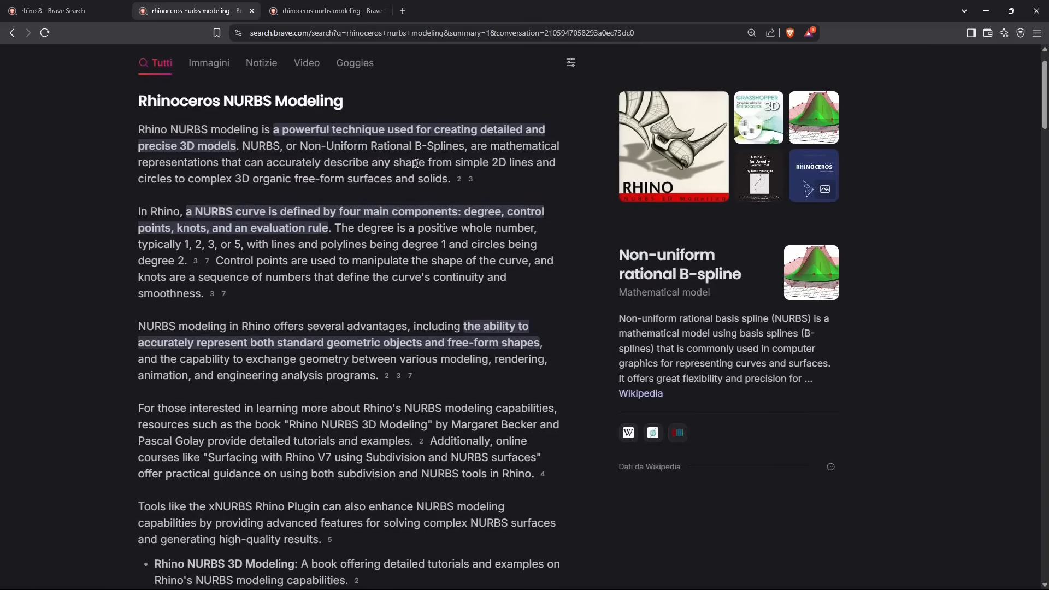
pyautogui.moveTo(306, 146); pyautogui.dragTo(464, 145)
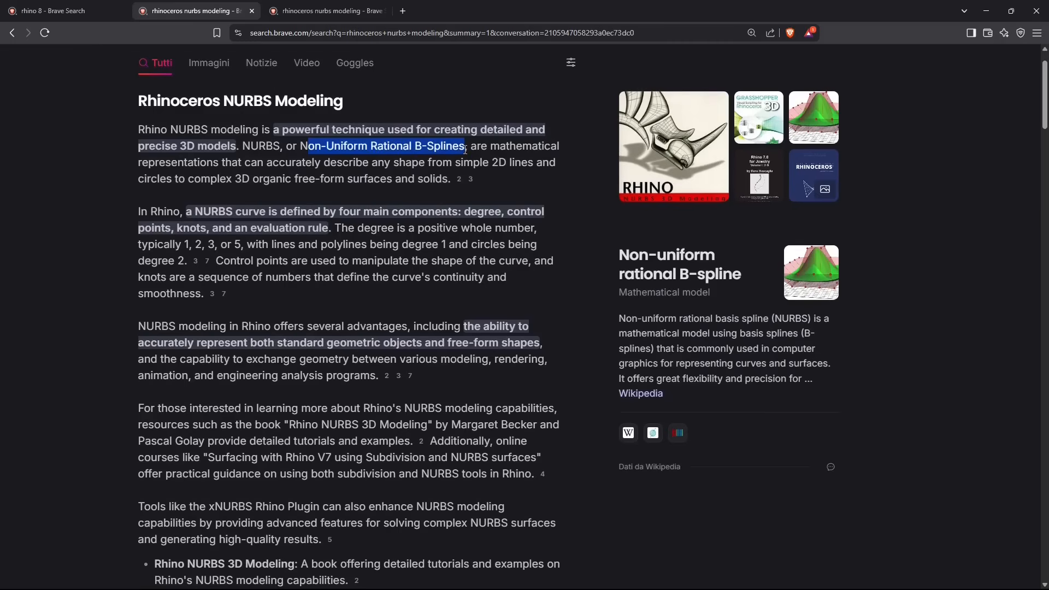
pyautogui.click(246, 141)
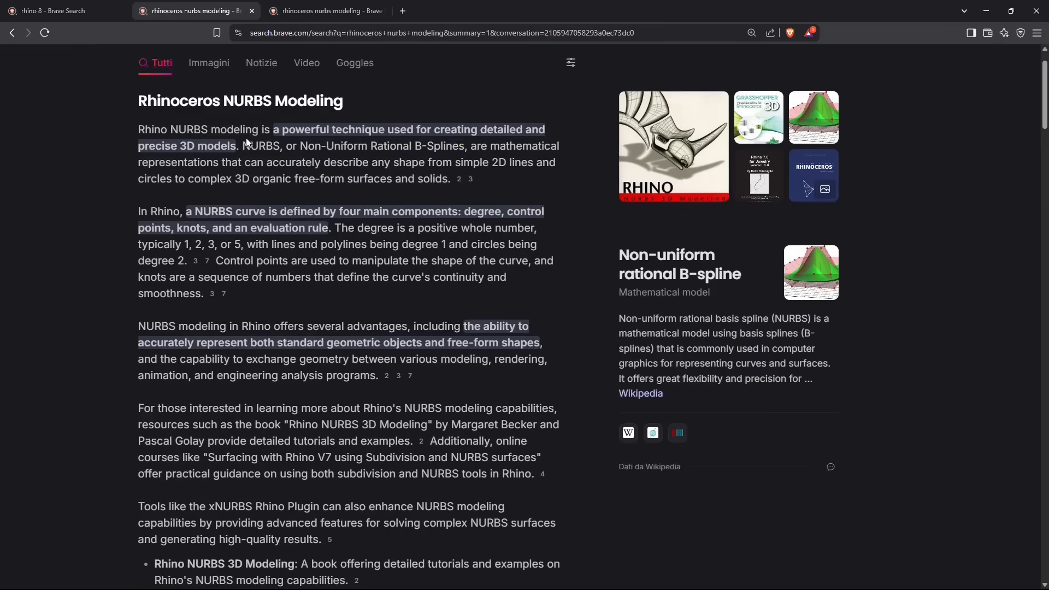
pyautogui.moveTo(299, 145); pyautogui.dragTo(428, 145)
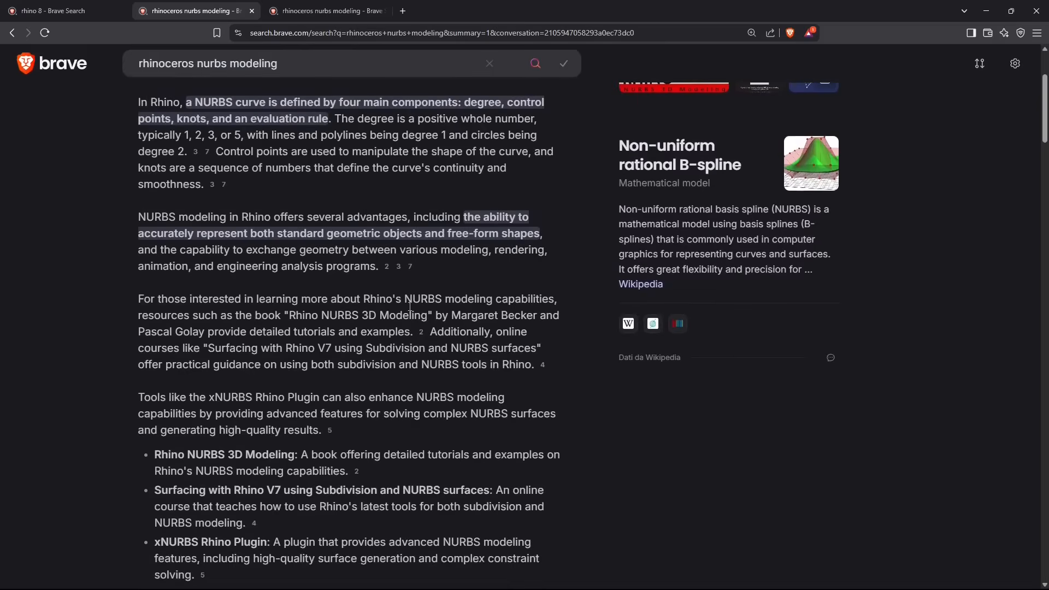
pyautogui.scroll(-3)
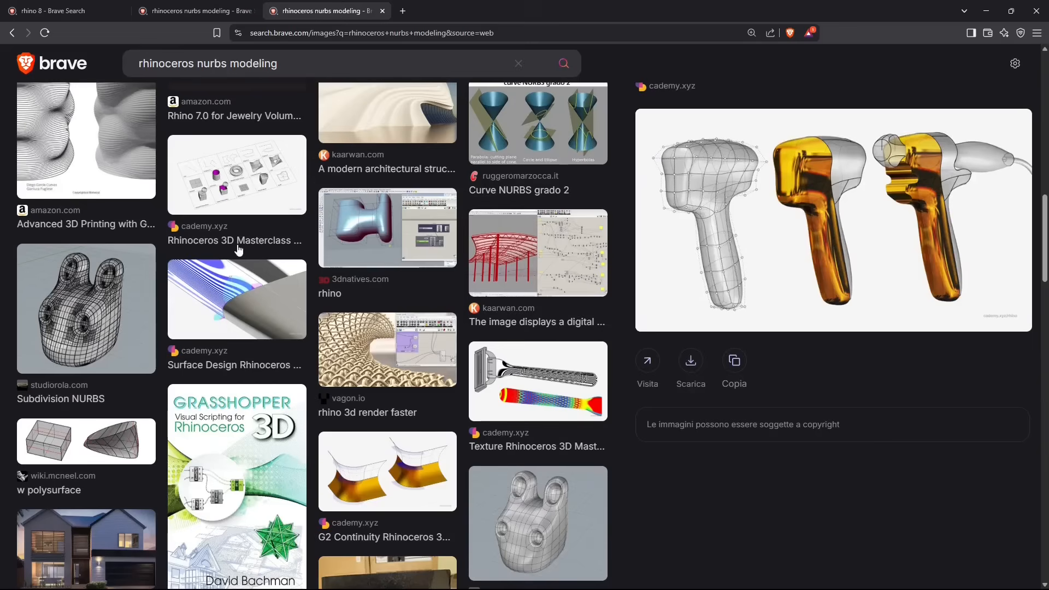
# Browse down the NURBS modeling image grid, then return to the 'rhino 8 - Brave Search' tab
pyautogui.scroll(-3)
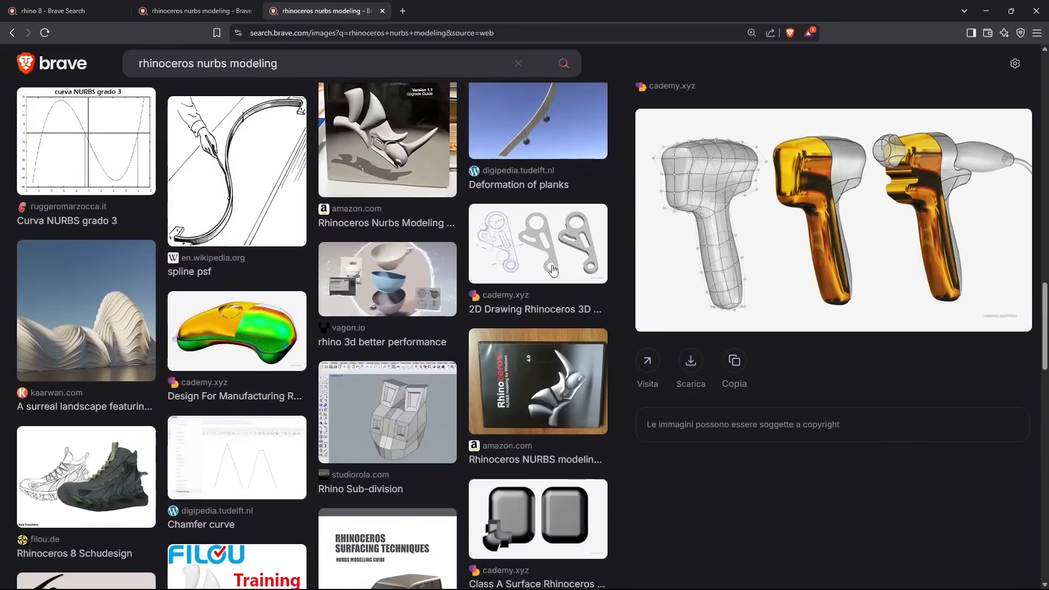
pyautogui.scroll(-3)
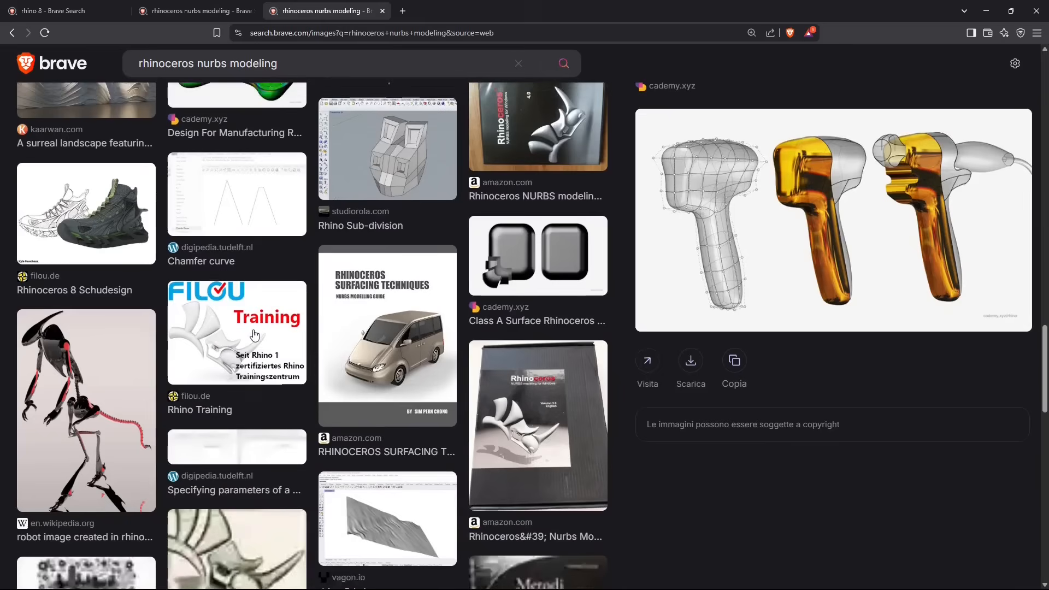
pyautogui.scroll(-3)
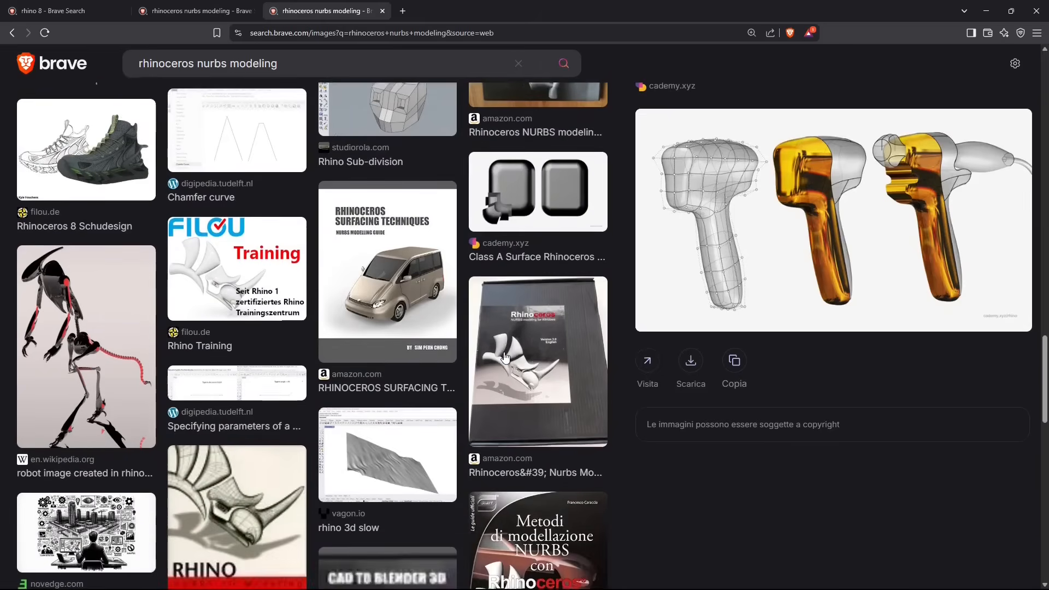
pyautogui.scroll(-3)
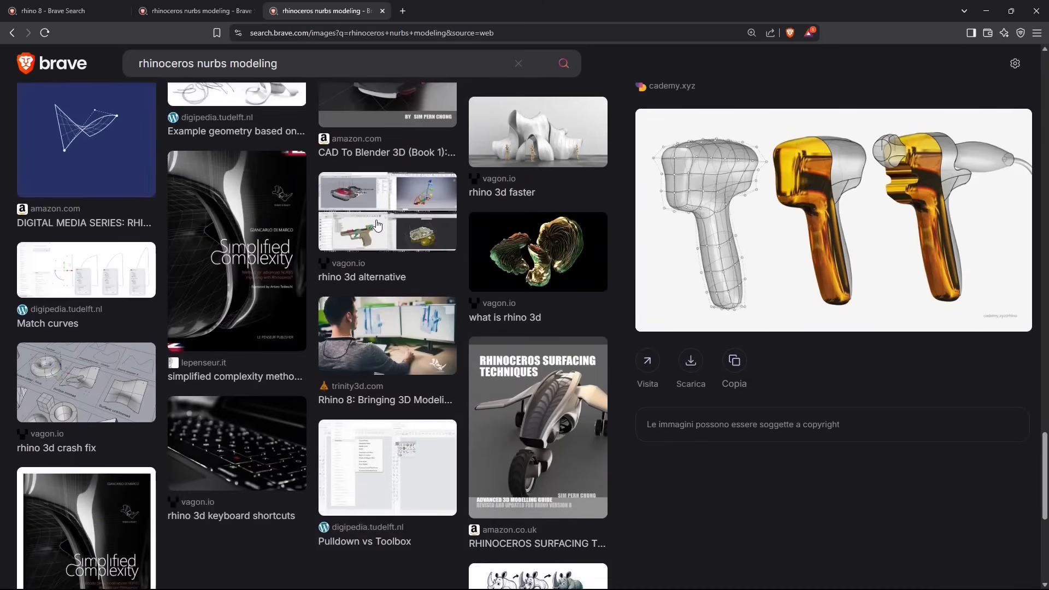
pyautogui.scroll(-3)
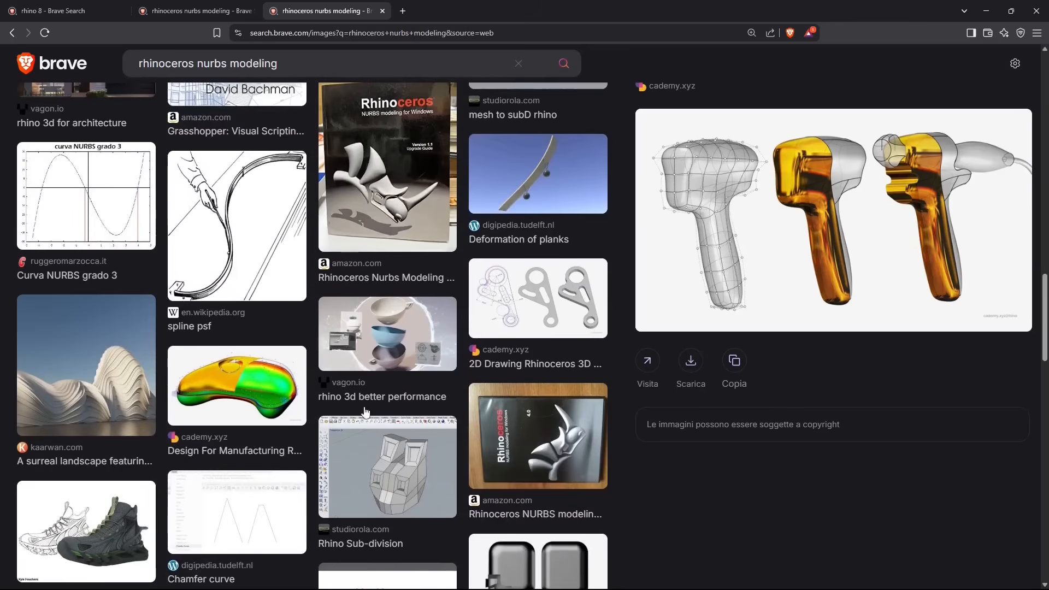
pyautogui.moveTo(416, 314)
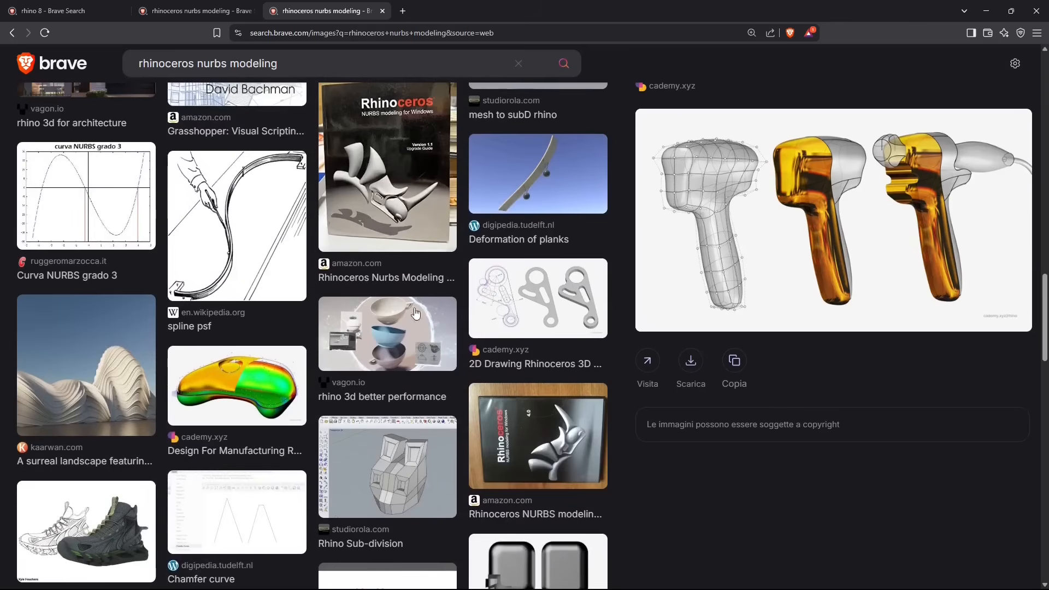
pyautogui.scroll(3)
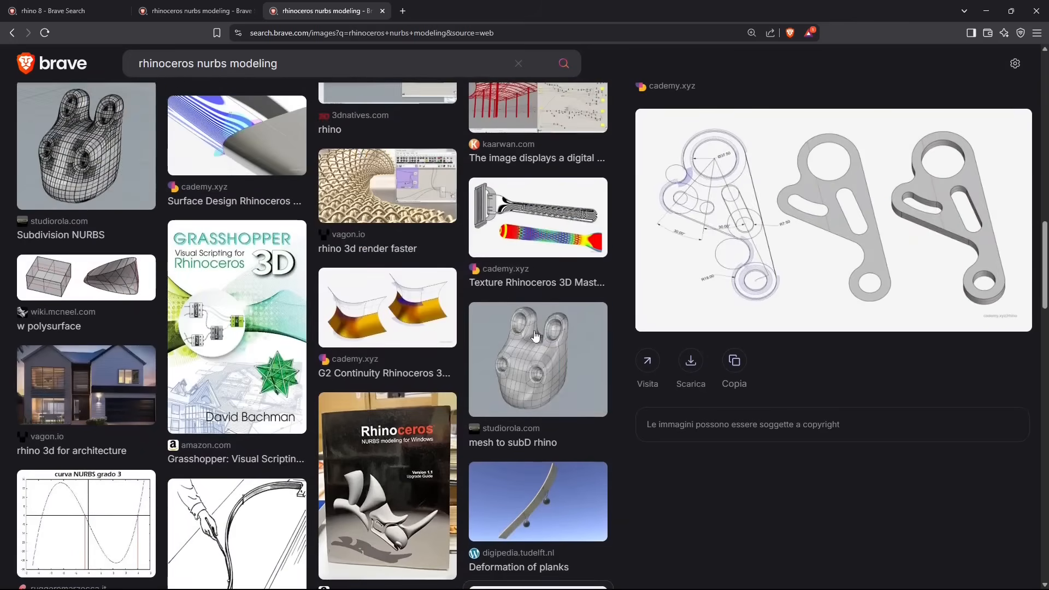
pyautogui.click(60, 11)
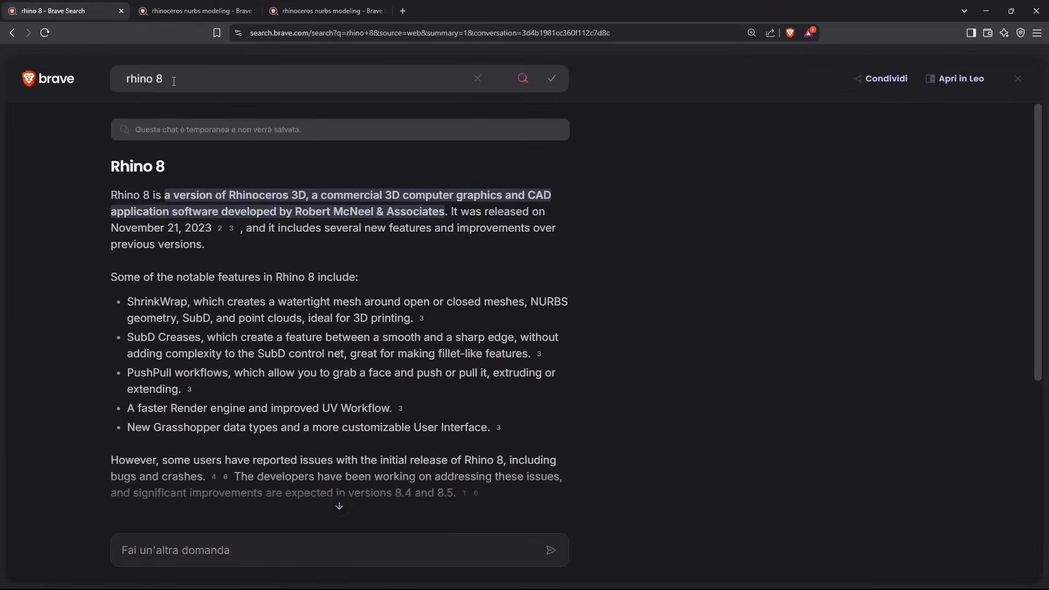
pyautogui.moveTo(326, 168)
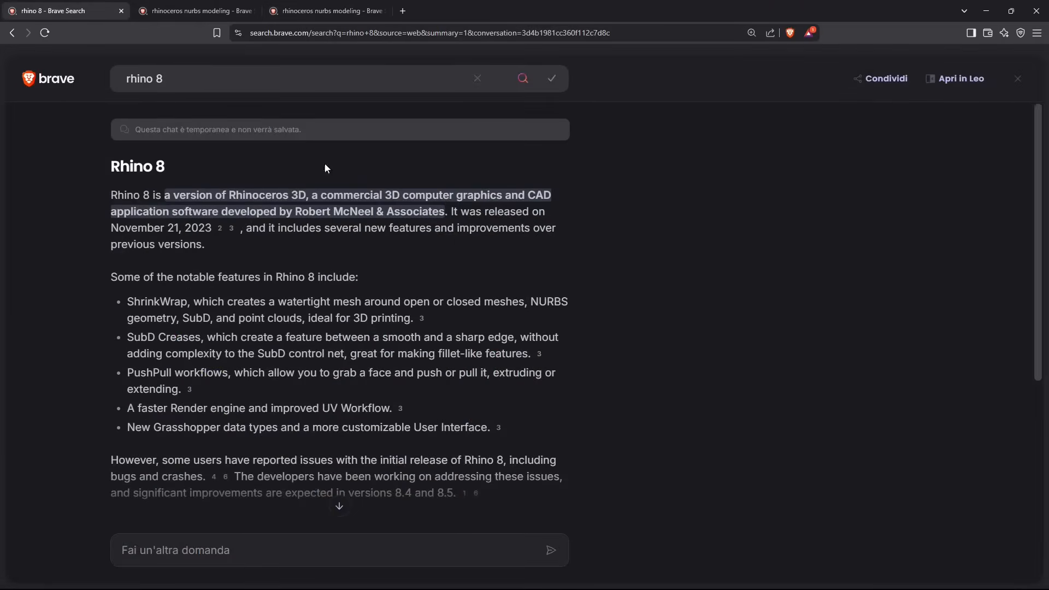
# Scroll the Rhino 8 overview and start editing the search query to add 'trial'
pyautogui.scroll(-3)
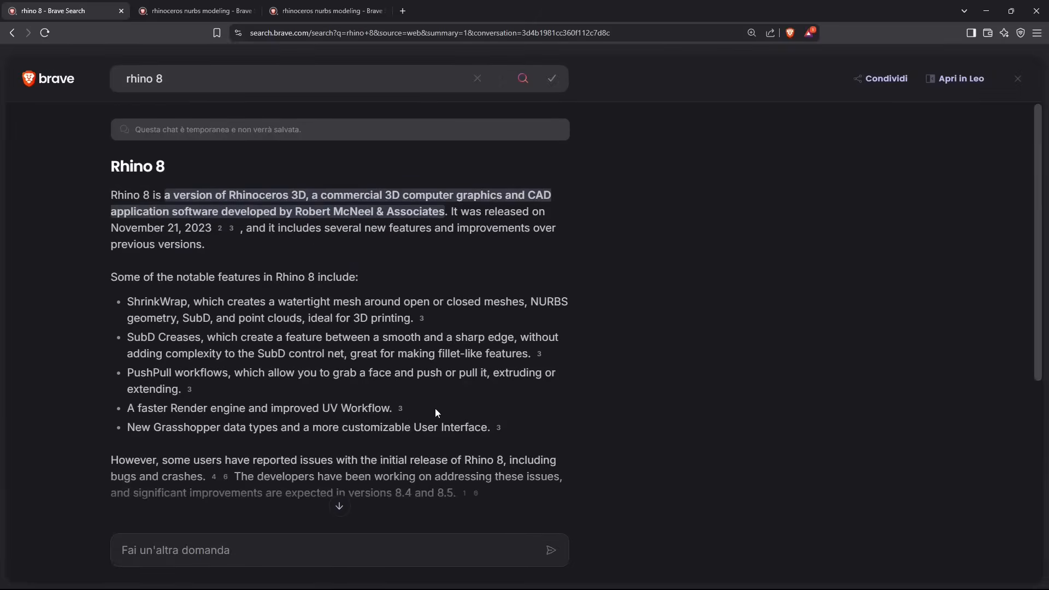
pyautogui.scroll(-3)
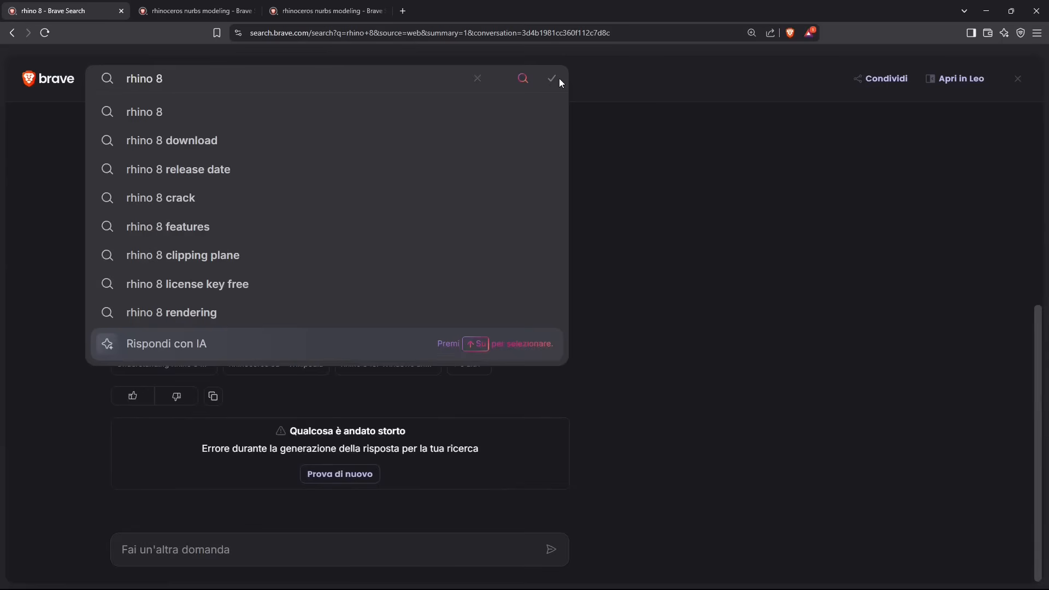
pyautogui.click(207, 81)
pyautogui.write(' trial')
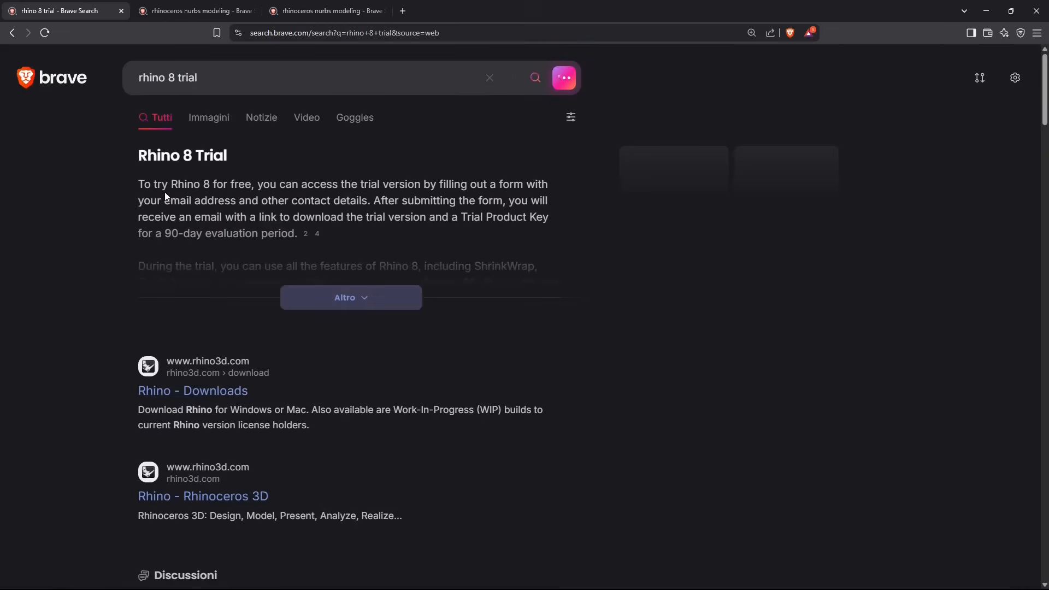
# Read through the 'rhino 8 trial' AI summary and its source links on the 90-day evaluation
pyautogui.click(563, 77)
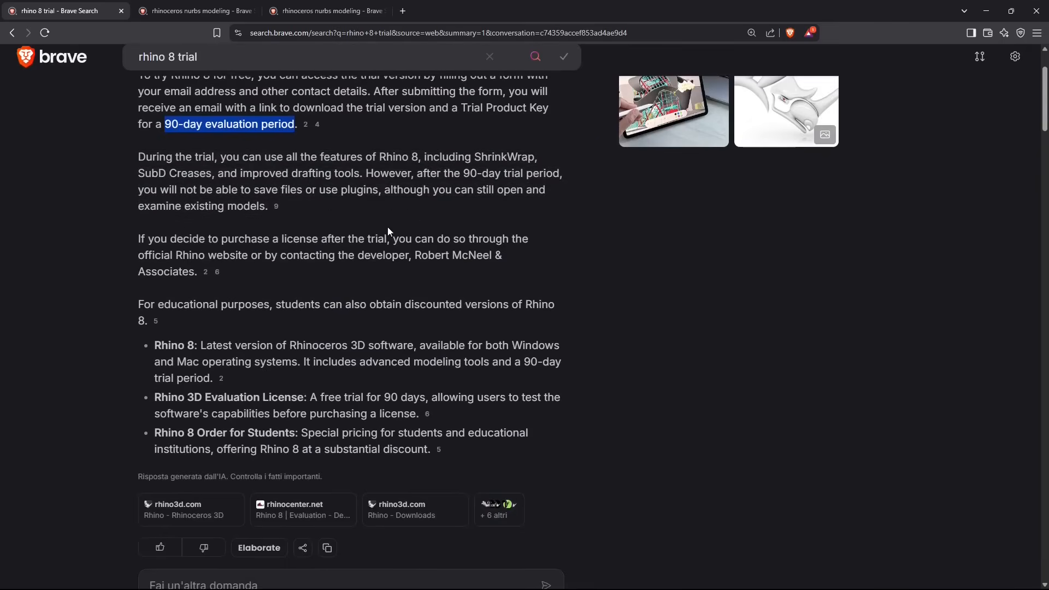
pyautogui.scroll(-3)
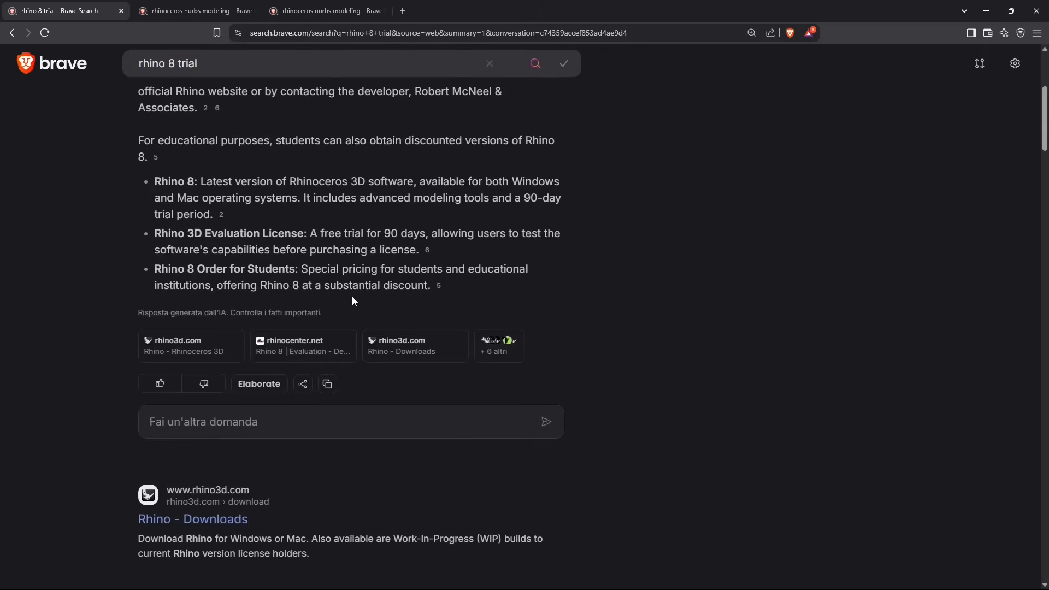
pyautogui.moveTo(315, 199)
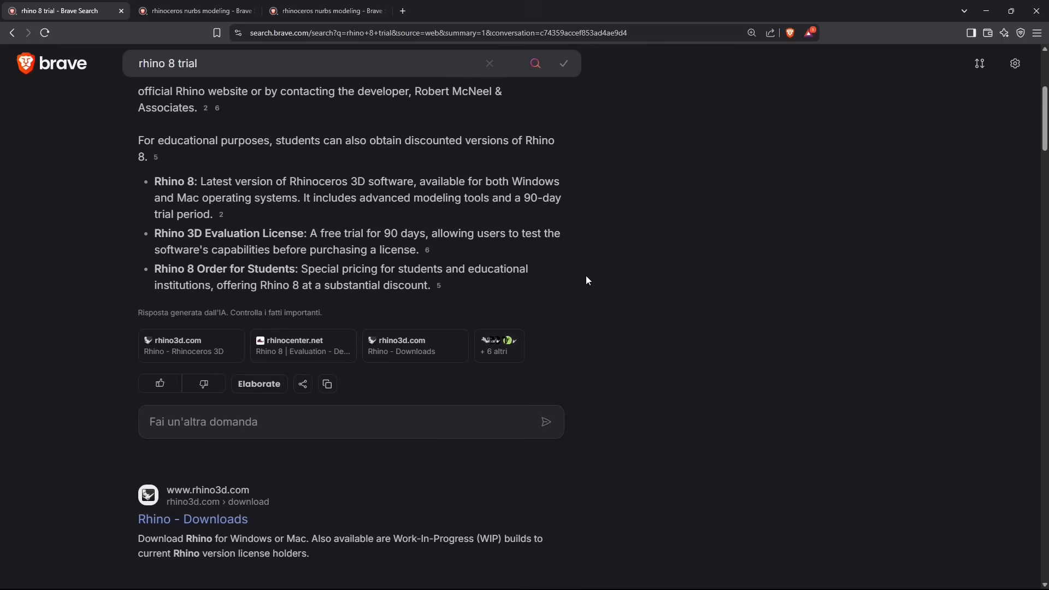
pyautogui.scroll(-3)
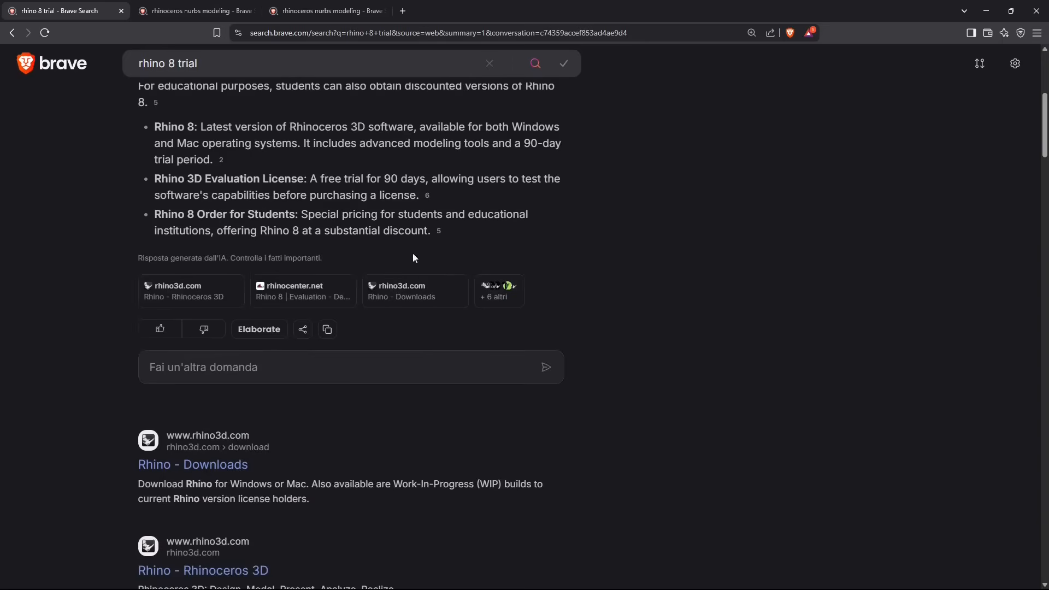
pyautogui.moveTo(500, 216)
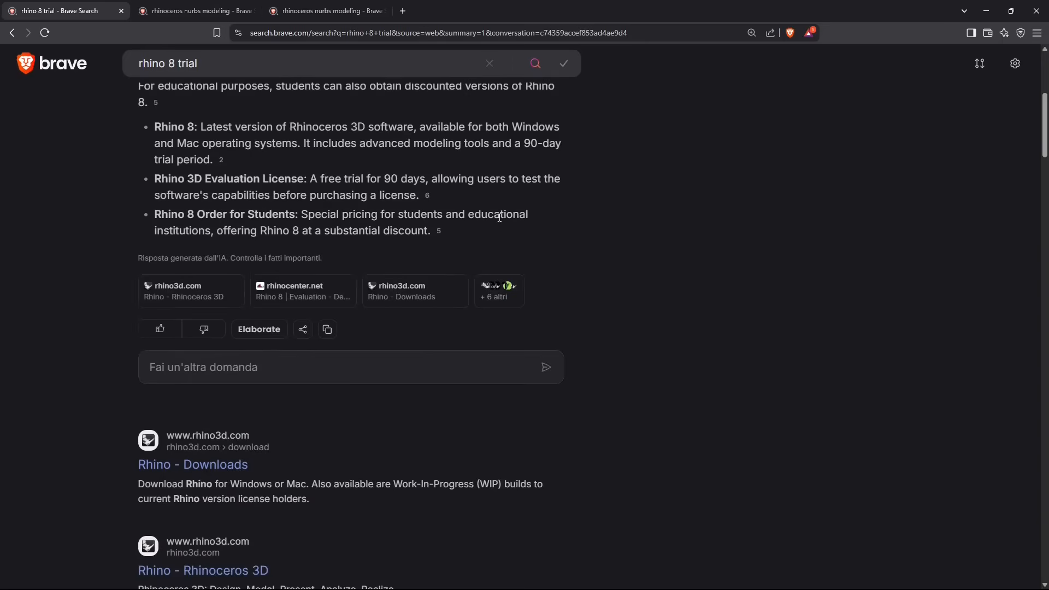
pyautogui.scroll(-3)
pyautogui.write('dowmn')
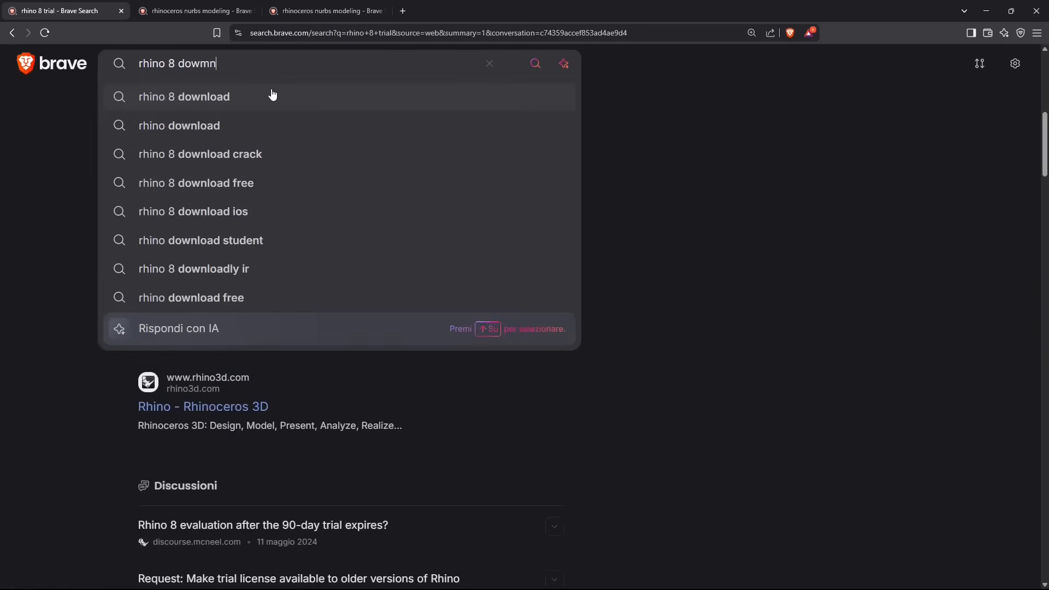
# Run the 'rhino 8 download' search and open the 'Rhino - Downloads' result from rhino3d.com
pyautogui.click(184, 96)
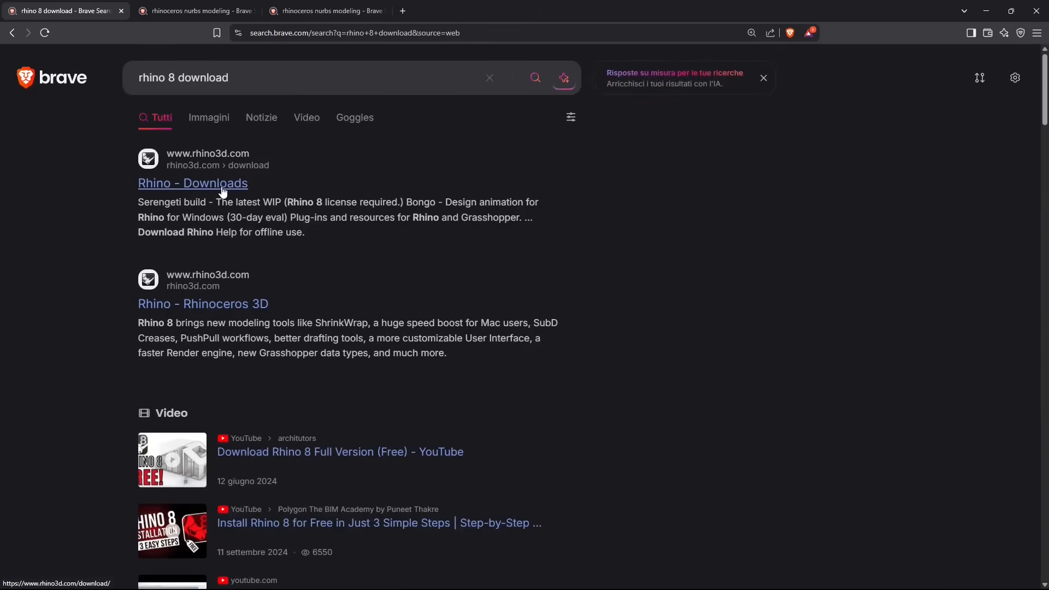
pyautogui.click(192, 183)
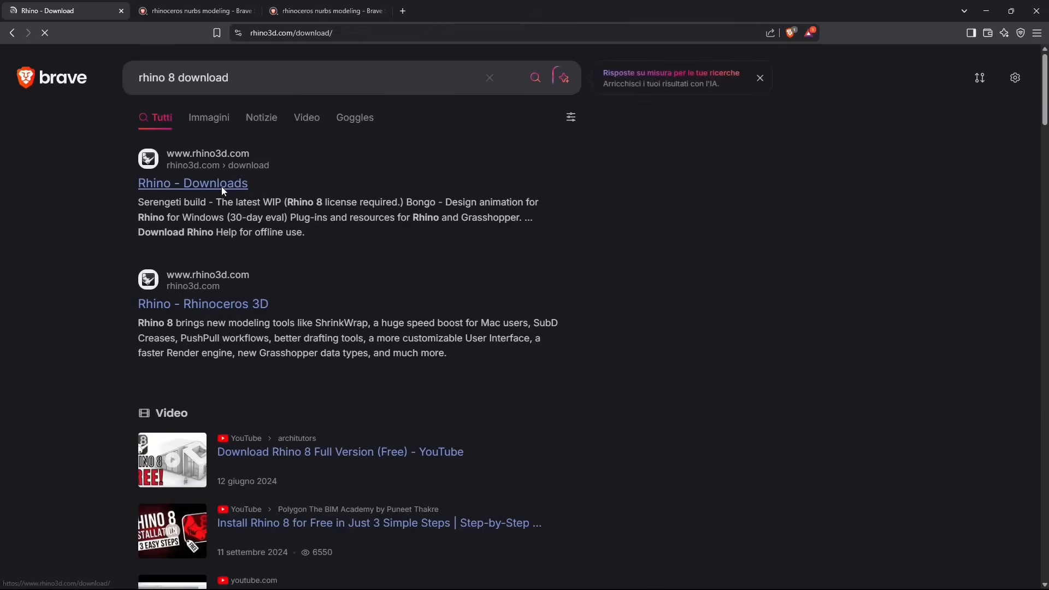
# Review the rhino3d.com Download page and open the 'Valutazione unica (solo una volta)' Rhino 8 link
pyautogui.click(192, 183)
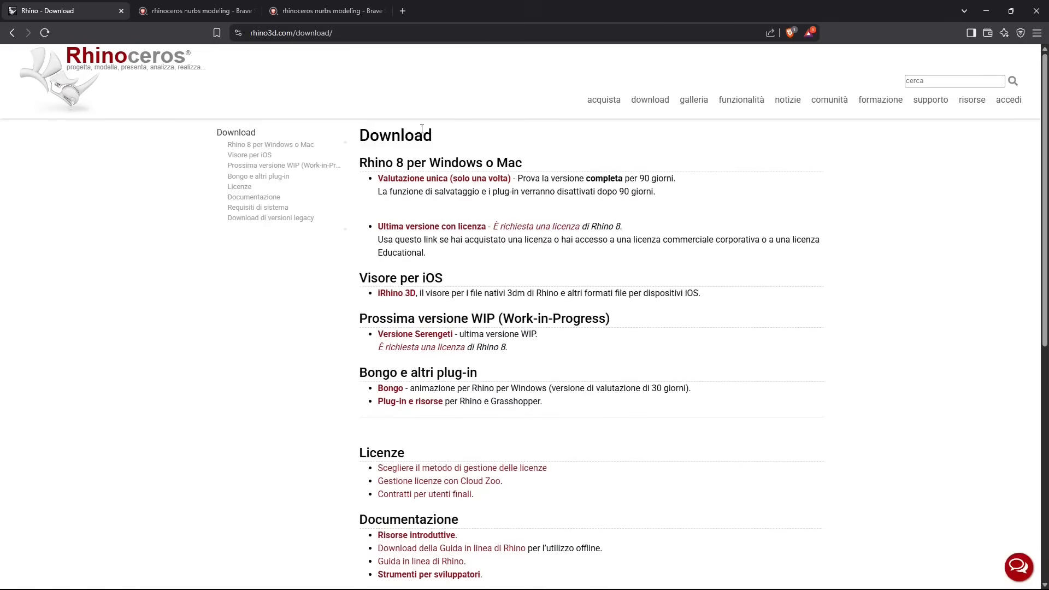
pyautogui.scroll(-3)
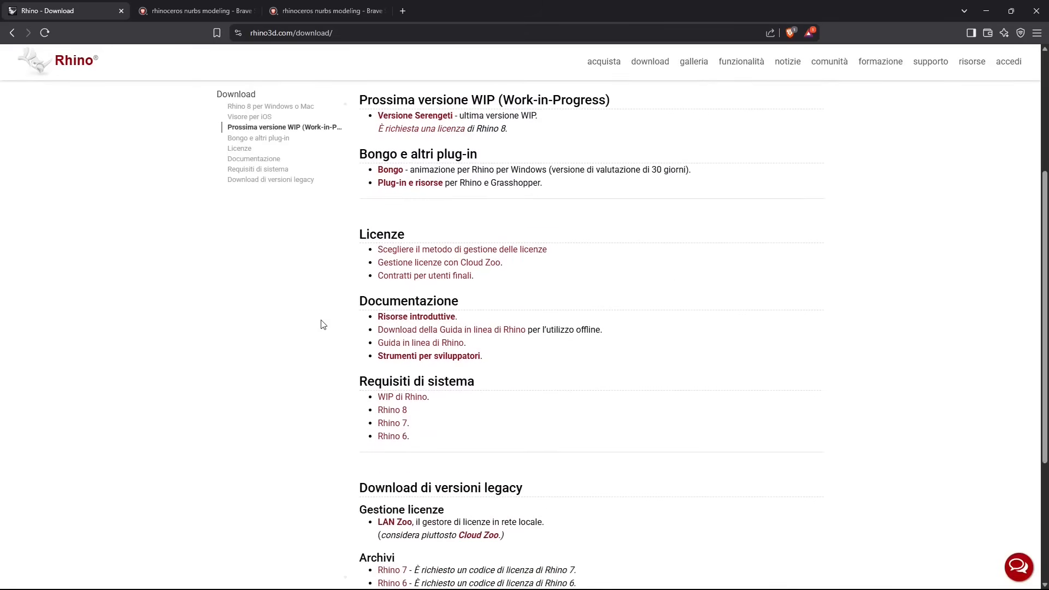
pyautogui.scroll(-3)
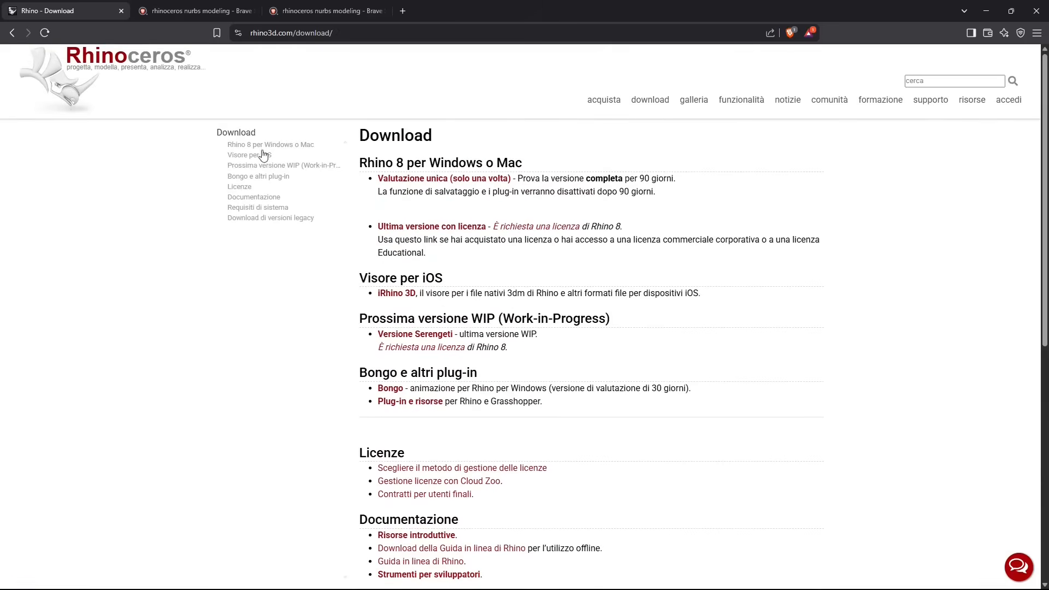
pyautogui.moveTo(277, 148)
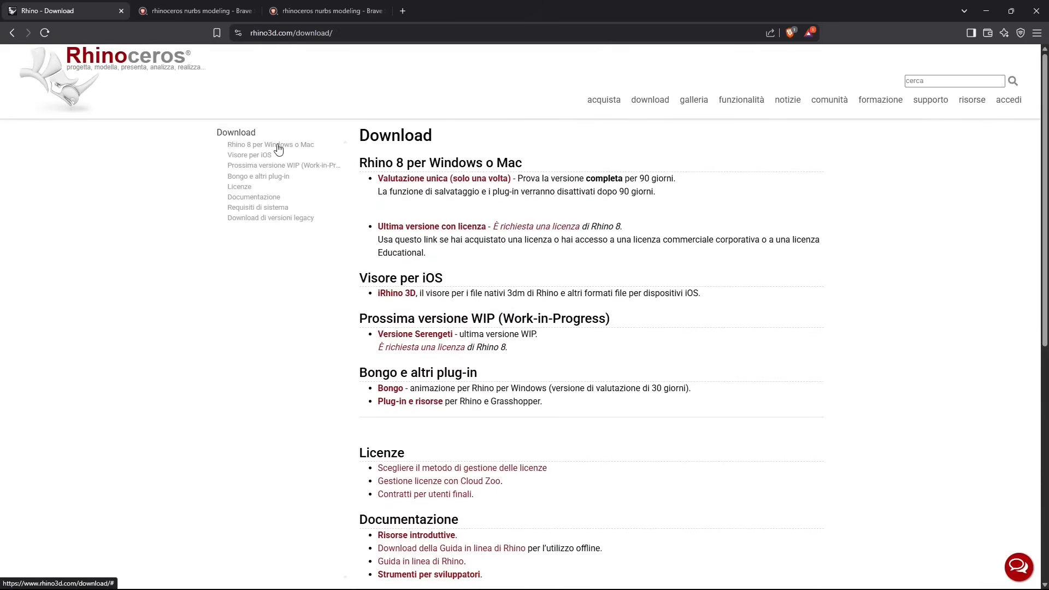
pyautogui.moveTo(470, 175)
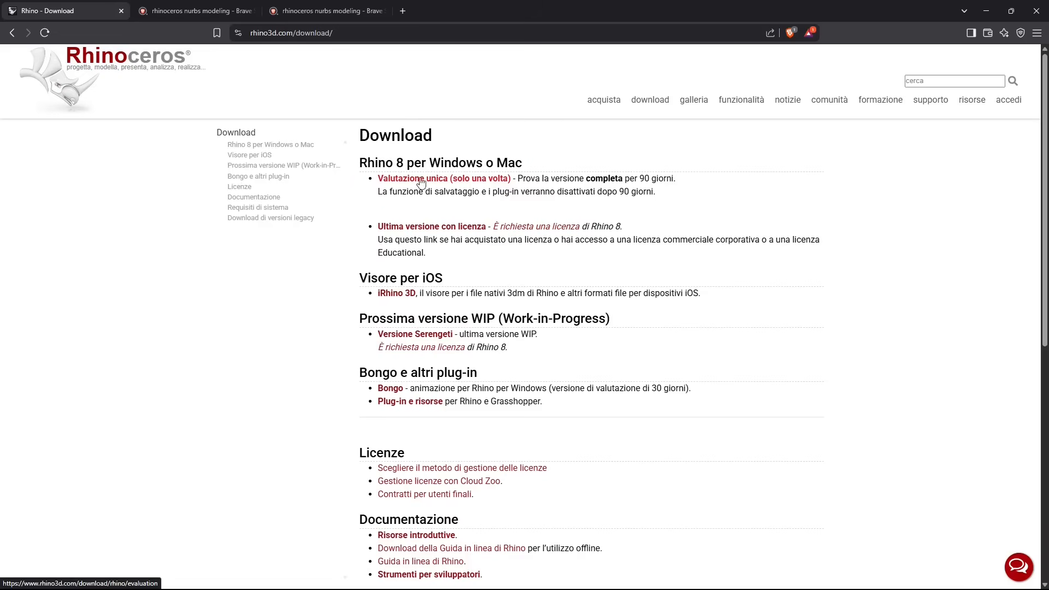
pyautogui.doubleClick(603, 178)
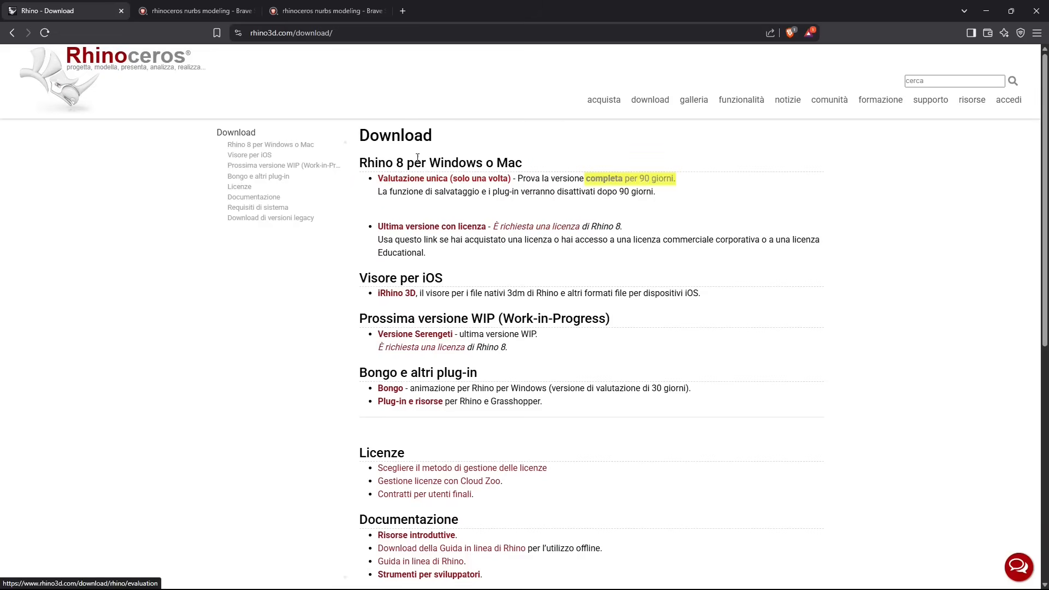
pyautogui.click(444, 178)
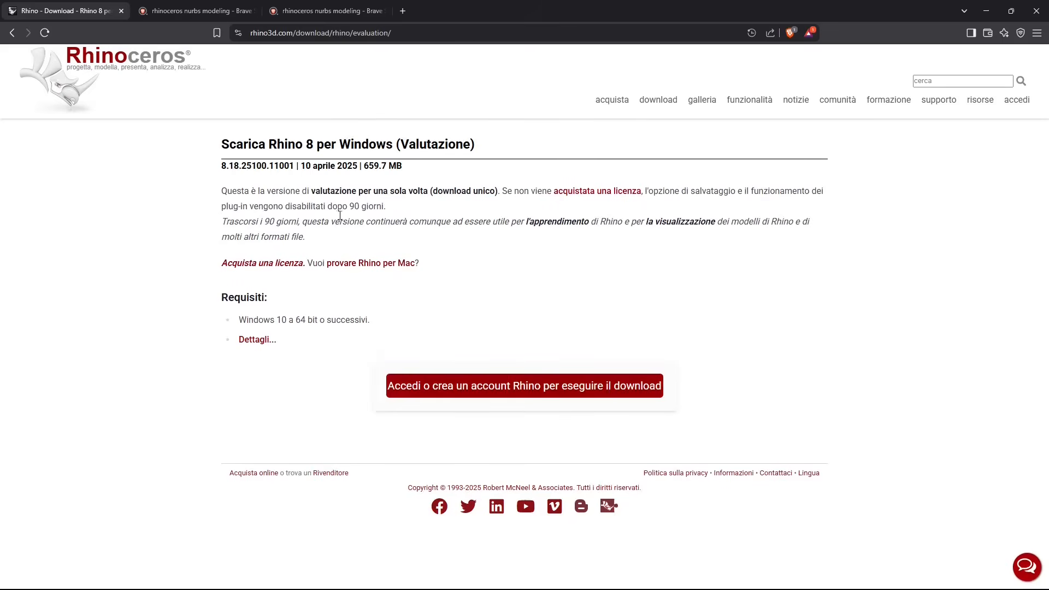
pyautogui.moveTo(222, 144); pyautogui.dragTo(378, 144)
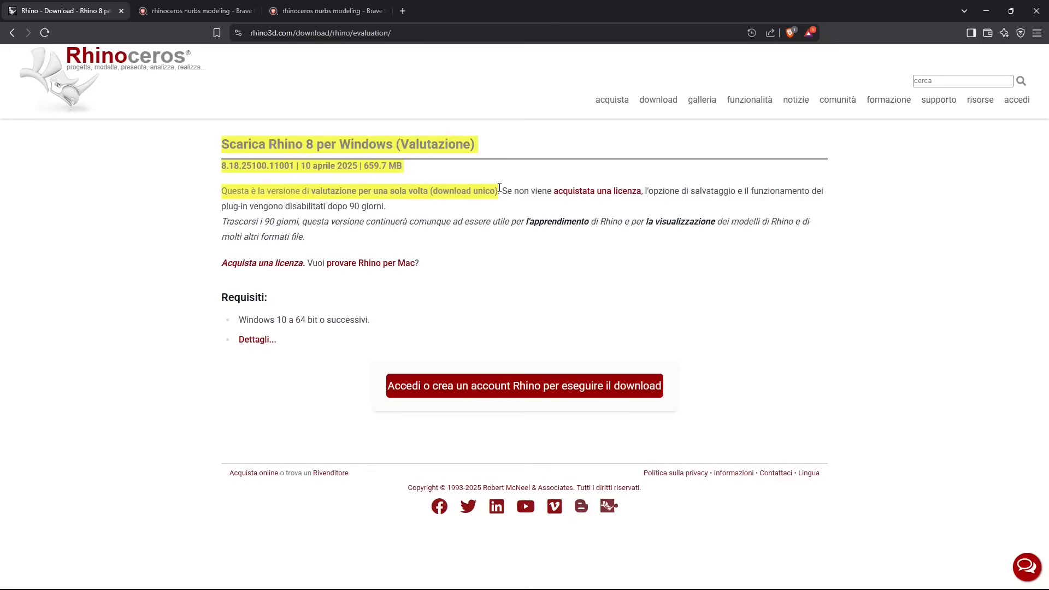
pyautogui.click(652, 205)
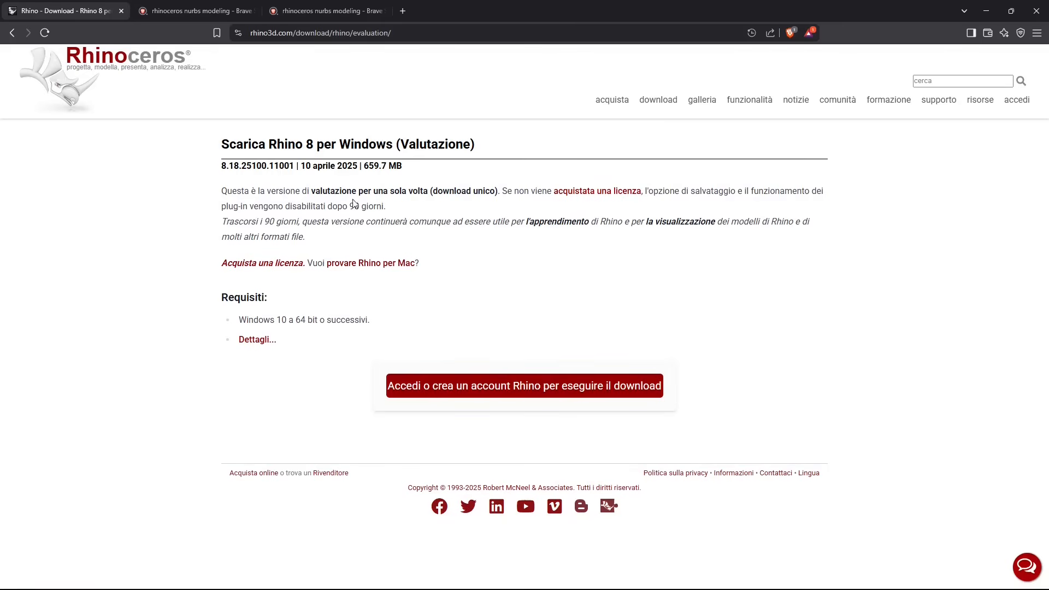
pyautogui.moveTo(334, 206)
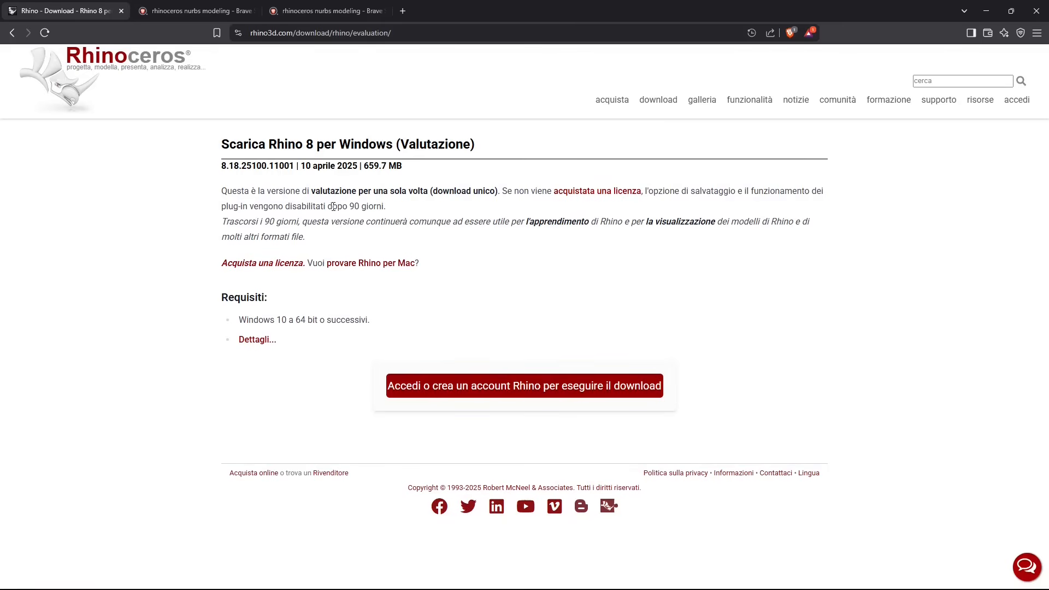
pyautogui.moveTo(410, 260)
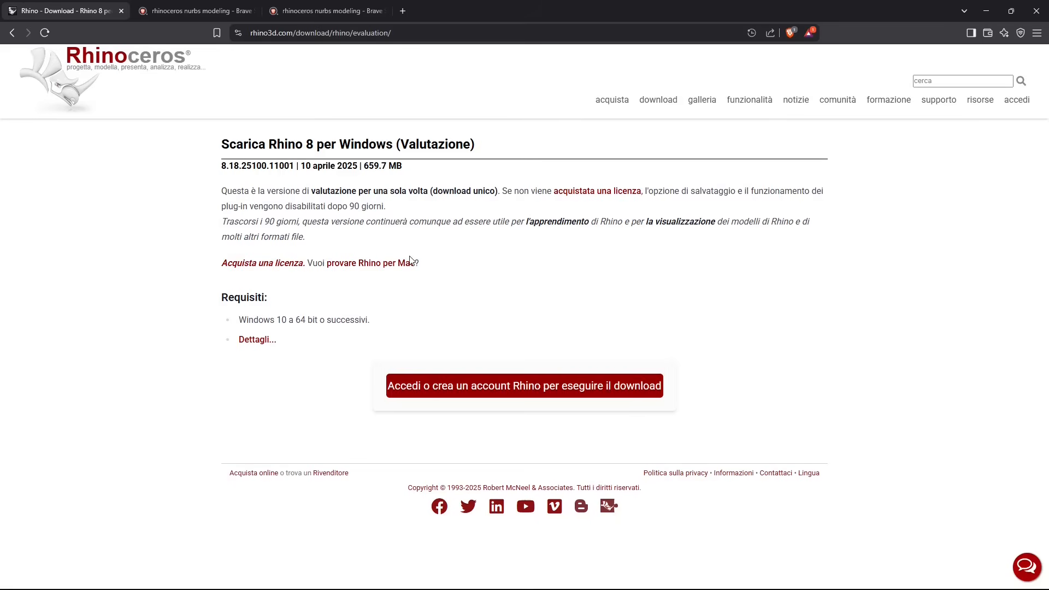
pyautogui.moveTo(282, 278)
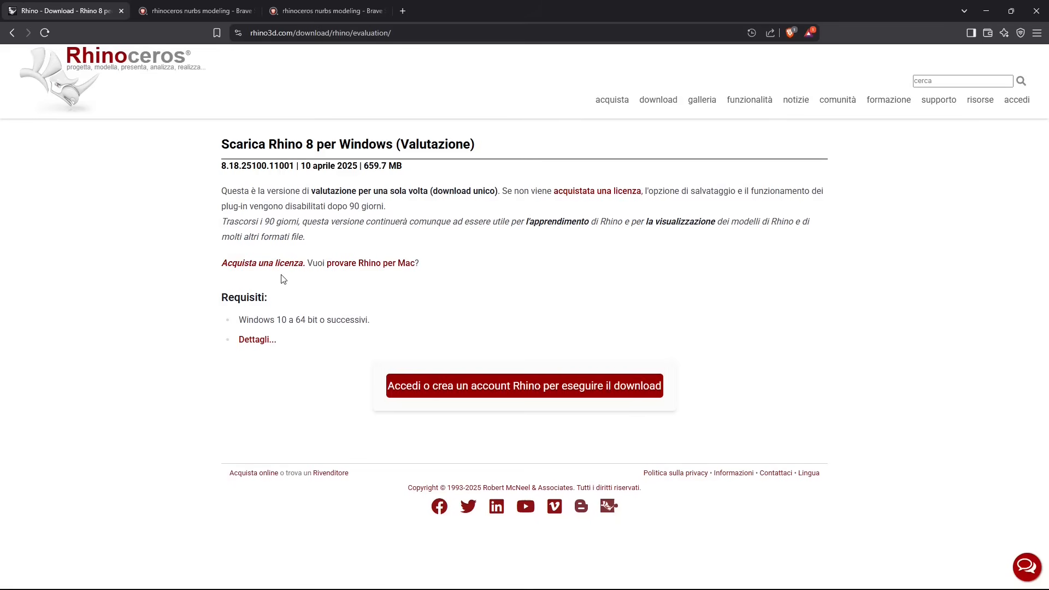
pyautogui.moveTo(279, 294)
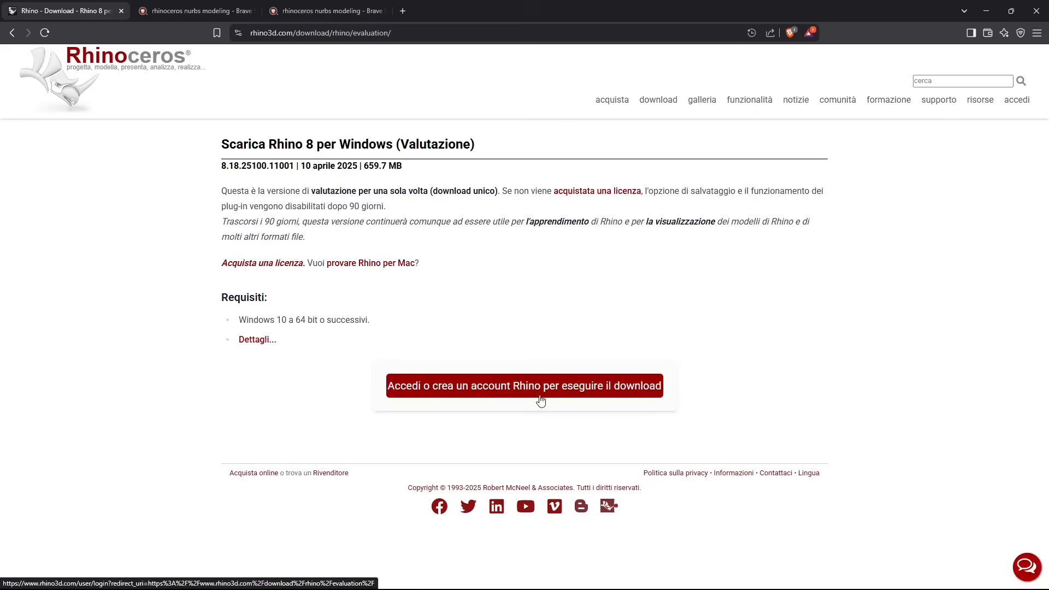
pyautogui.click(523, 386)
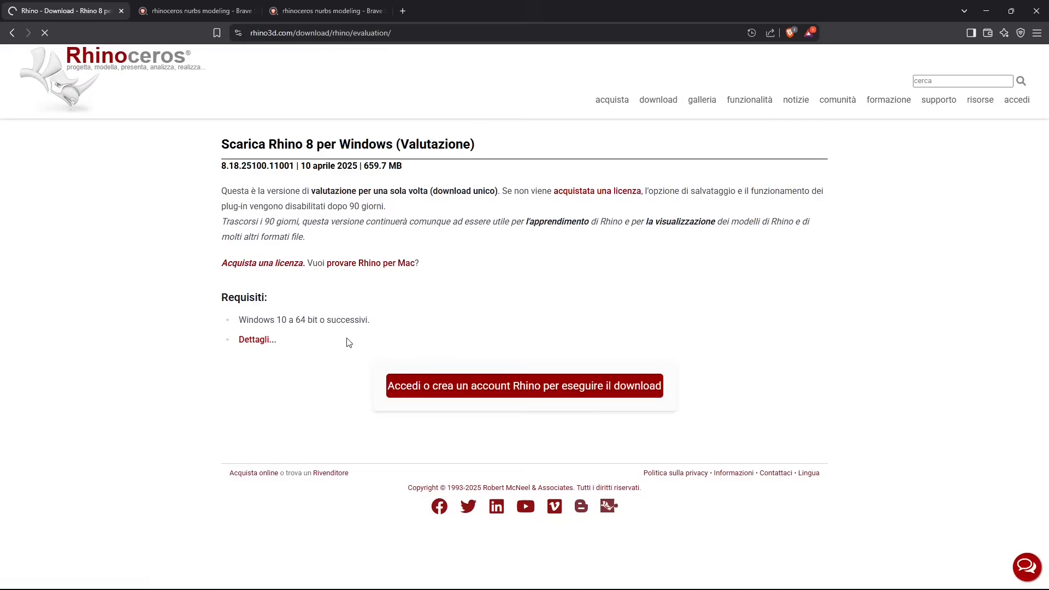
pyautogui.click(256, 339)
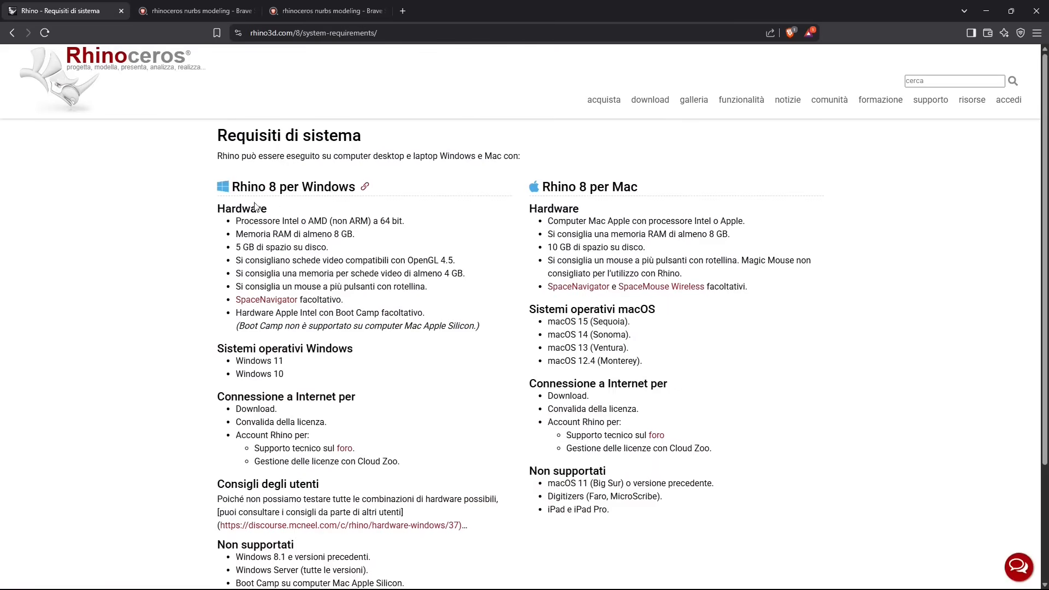
pyautogui.scroll(-3)
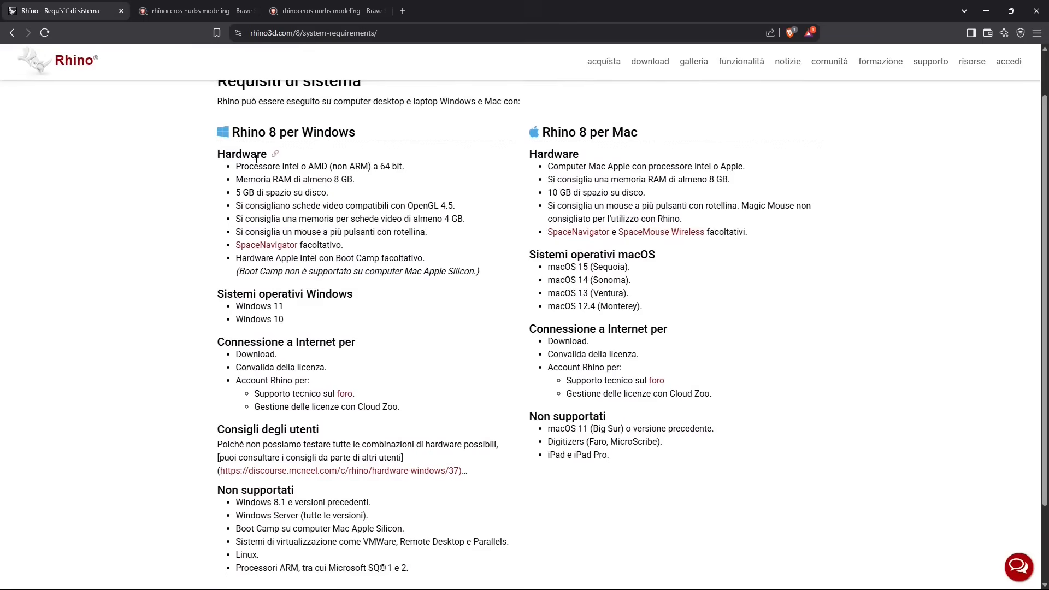
pyautogui.scroll(-3)
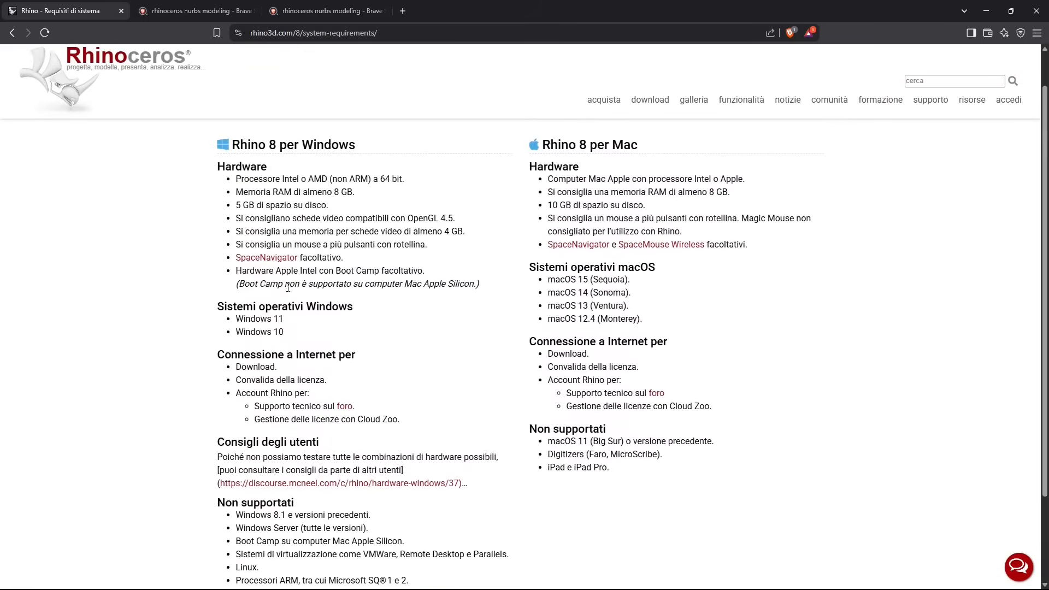
pyautogui.moveTo(576, 339)
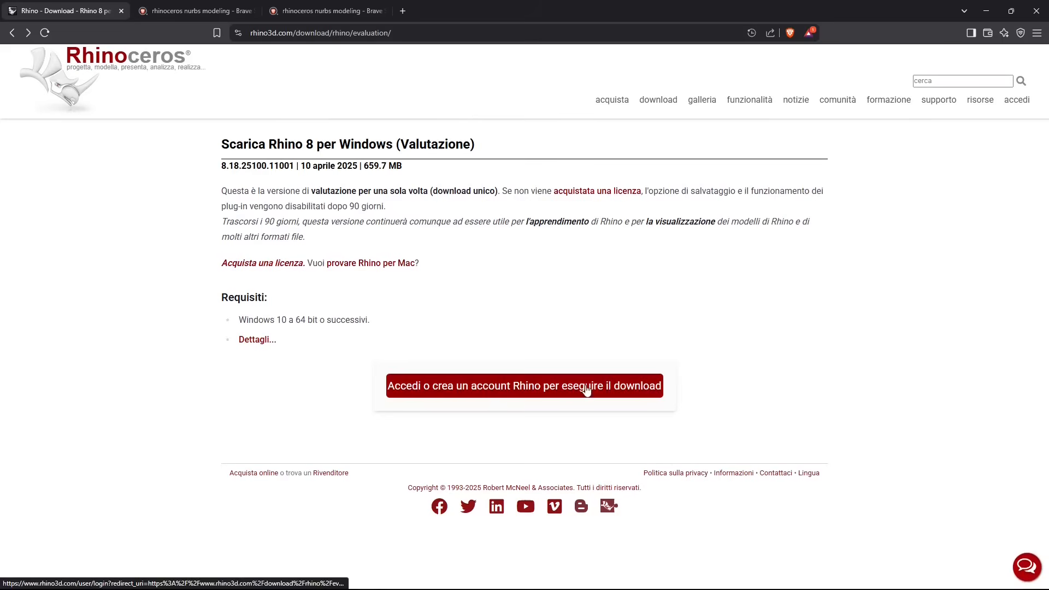
# Go to the Rhino Accounts sign-in page and open the 'Crea un nuovo account' form
pyautogui.click(523, 386)
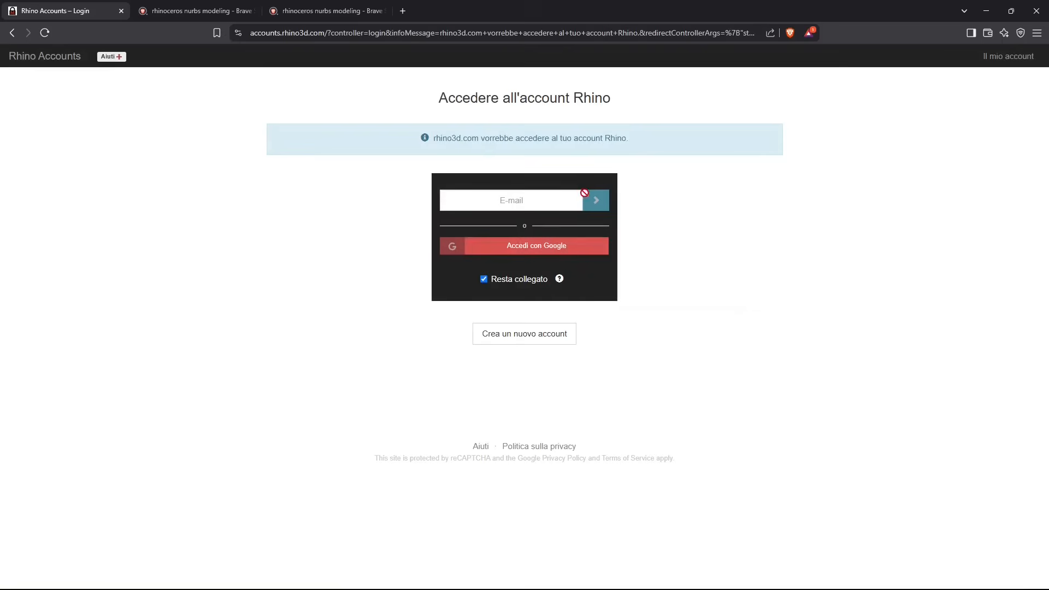
pyautogui.click(483, 278)
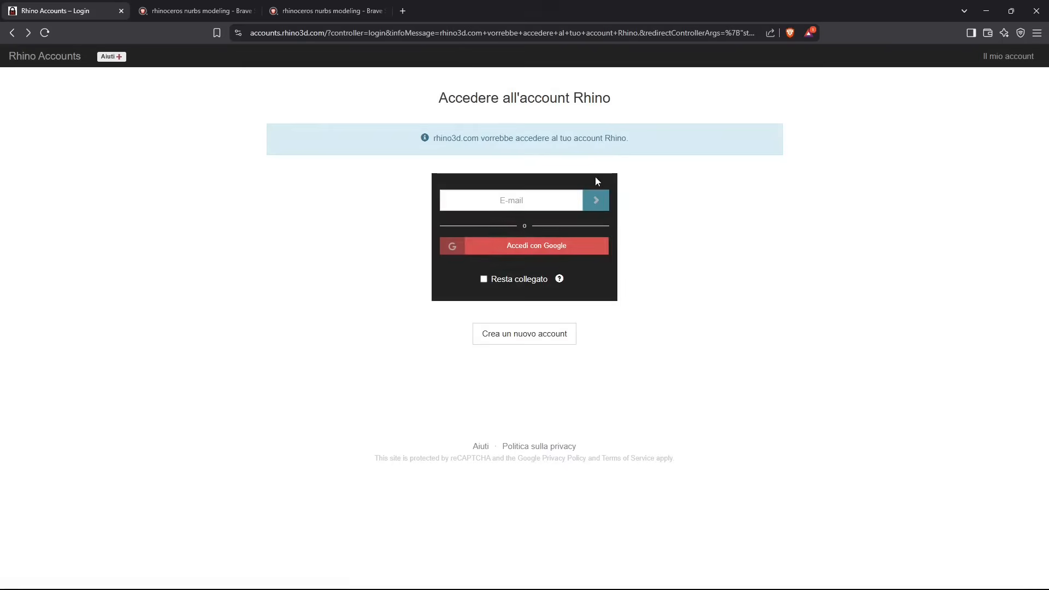
pyautogui.moveTo(523, 334)
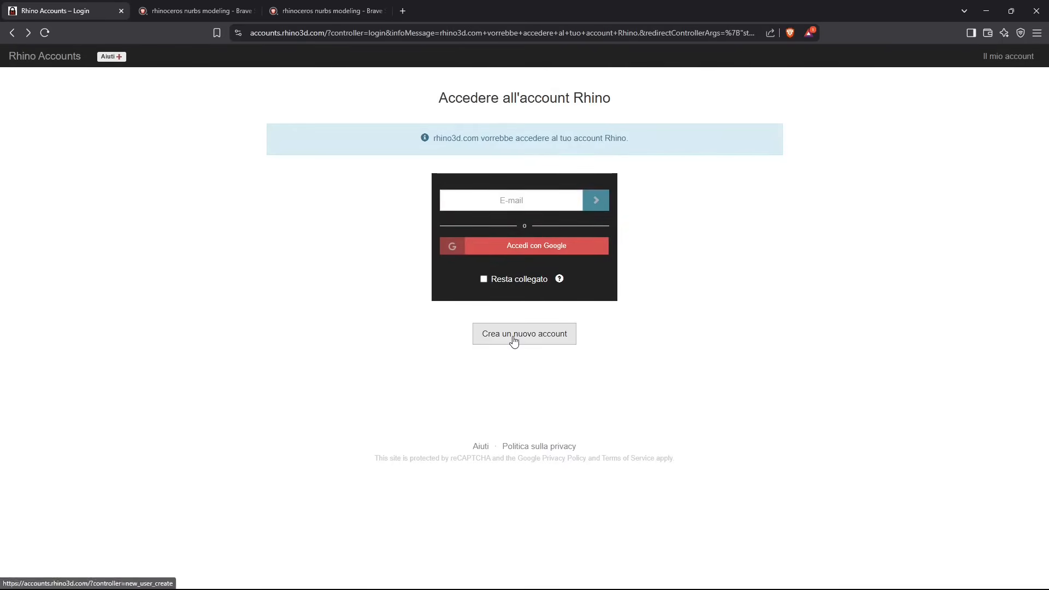
pyautogui.click(523, 334)
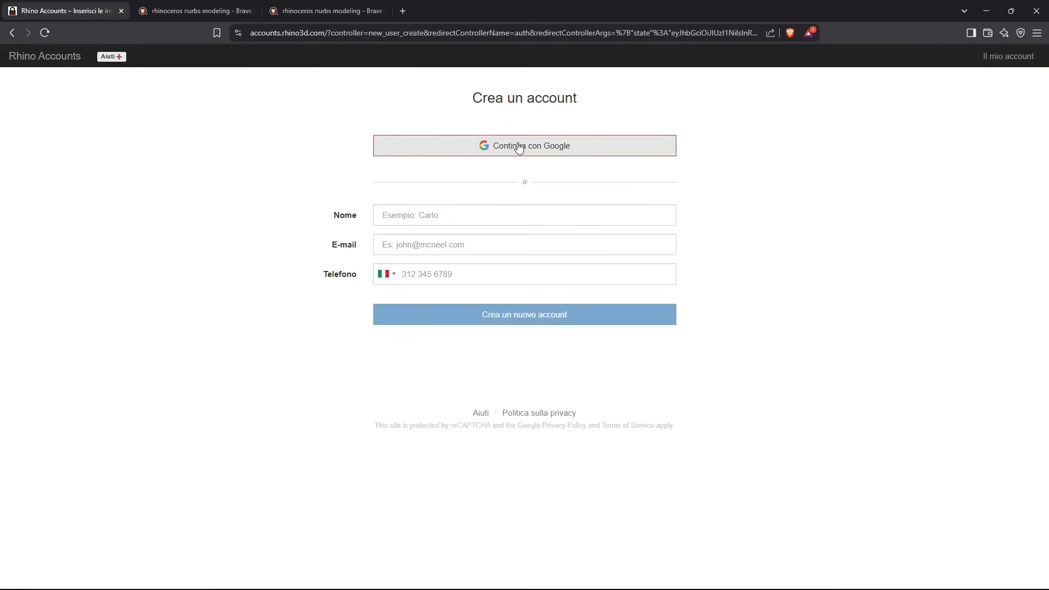
pyautogui.moveTo(353, 239)
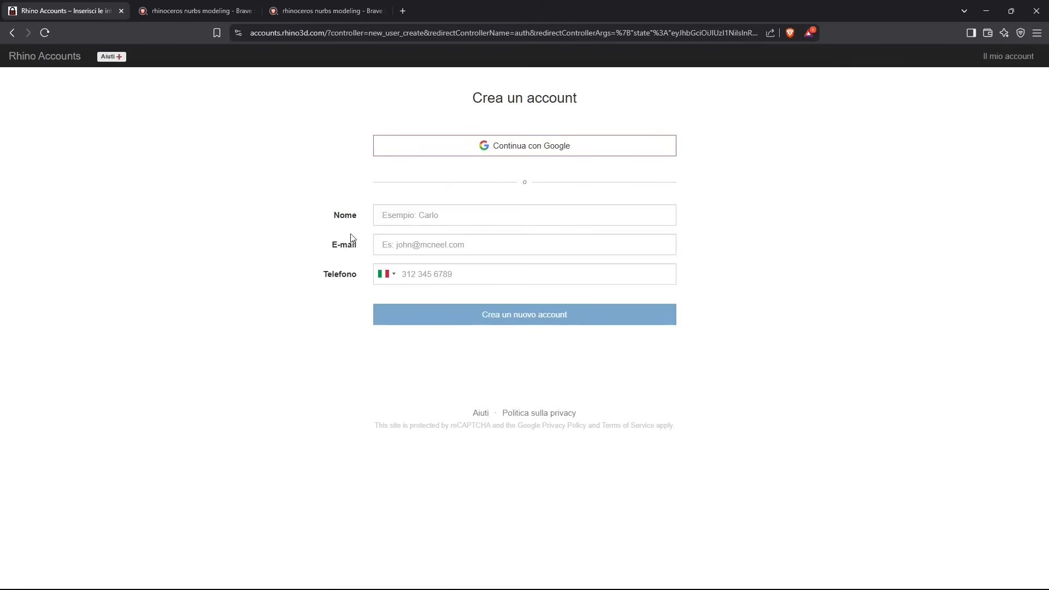
pyautogui.moveTo(399, 216)
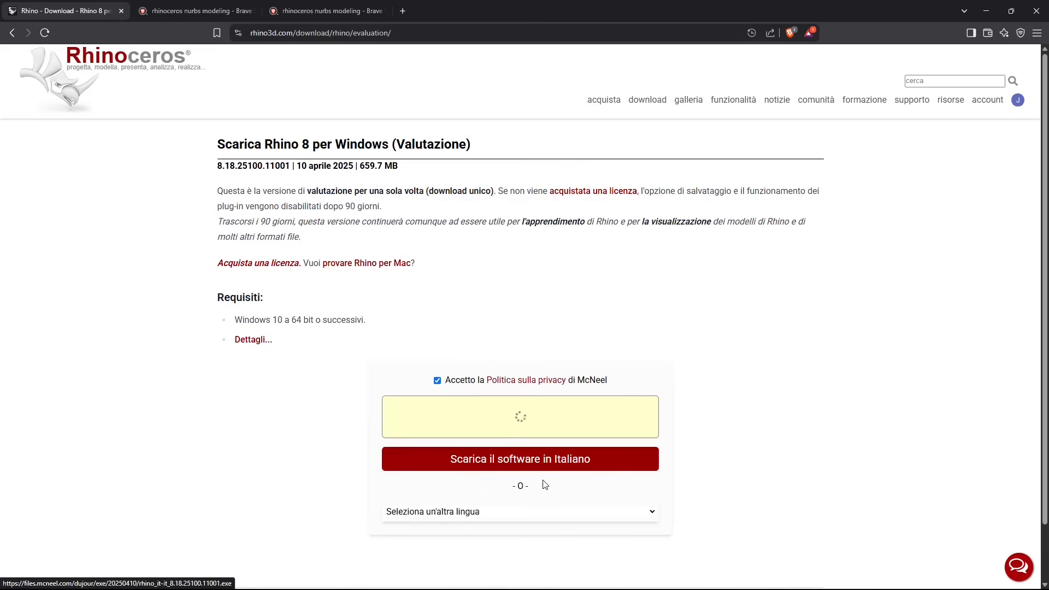
# Start the Rhino 8 installer download with 'Scarica il software' and check its progress in the Downloads panel
pyautogui.click(519, 511)
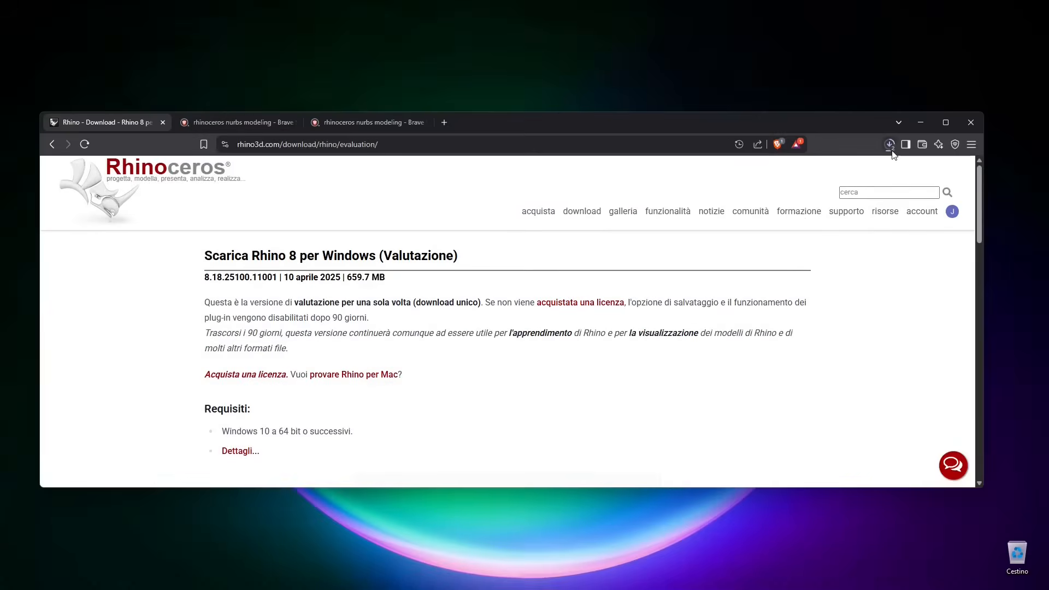
pyautogui.click(889, 145)
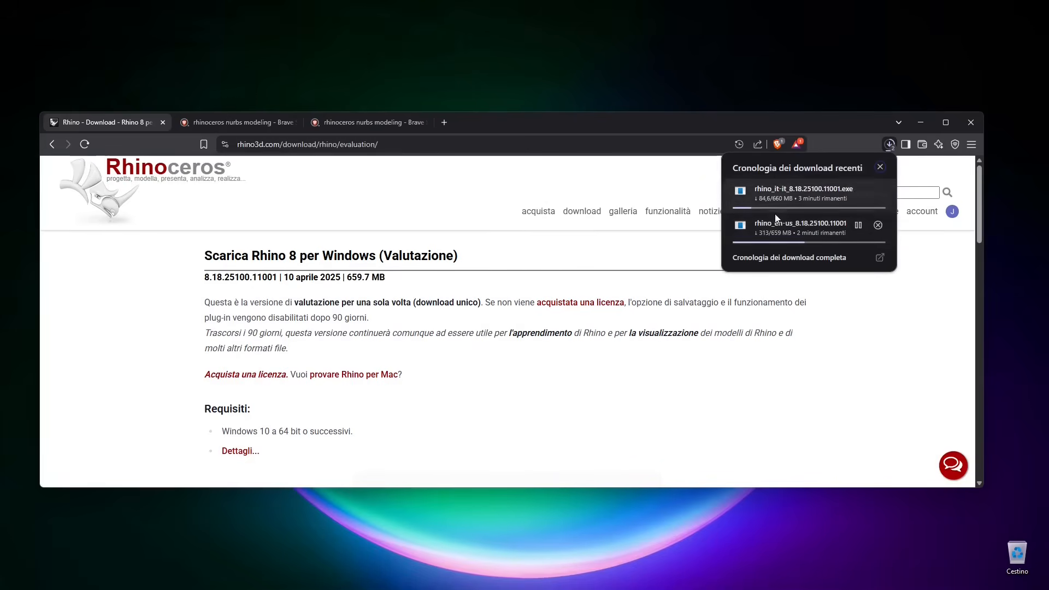
pyautogui.click(565, 380)
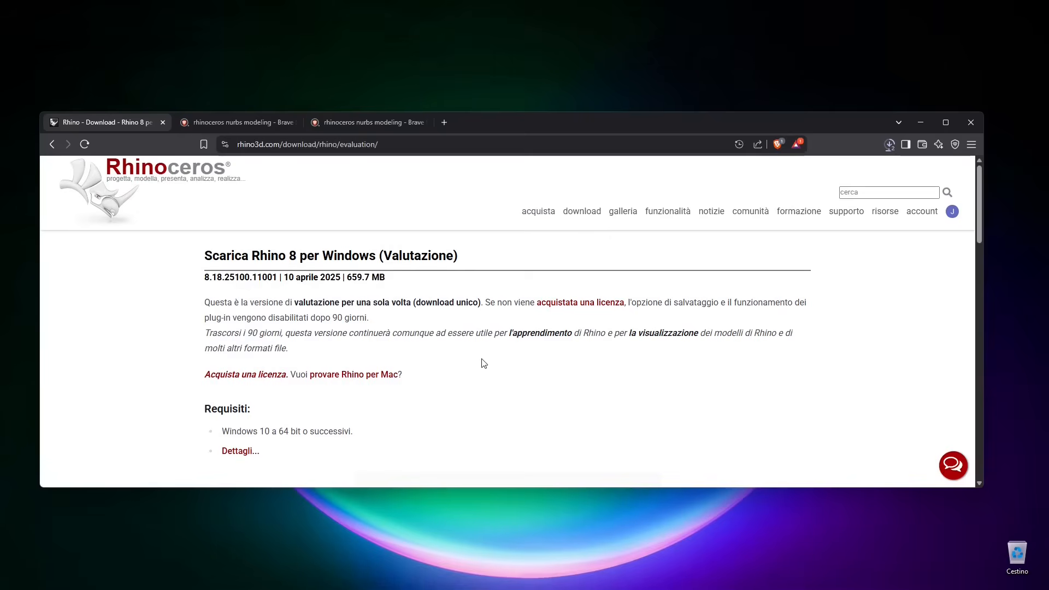
pyautogui.moveTo(558, 335)
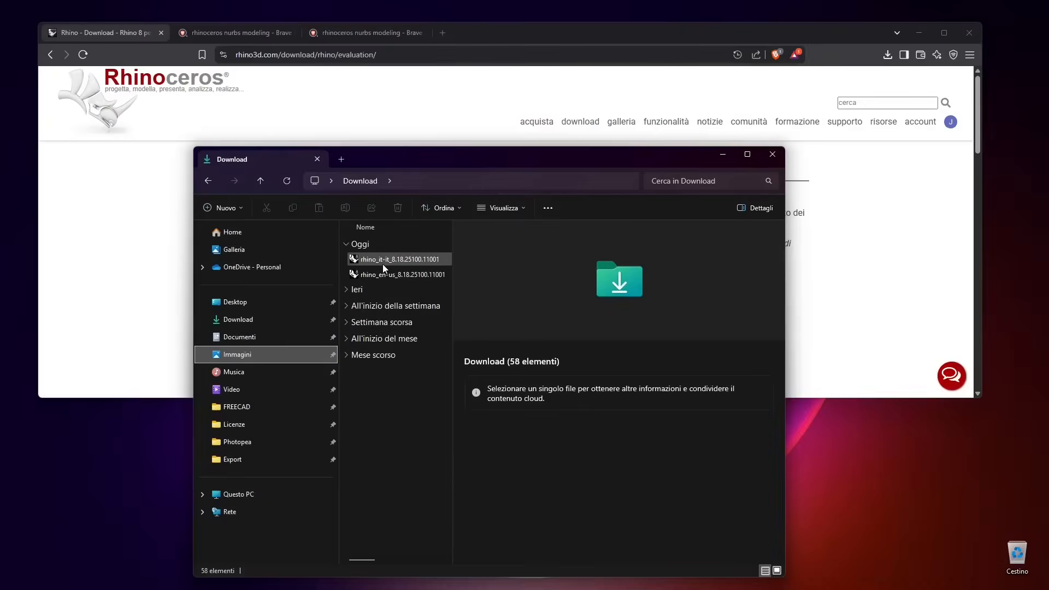
# Launch the rhino_it-it_8.18.25100.11001 installer from today's downloads
pyautogui.click(398, 258)
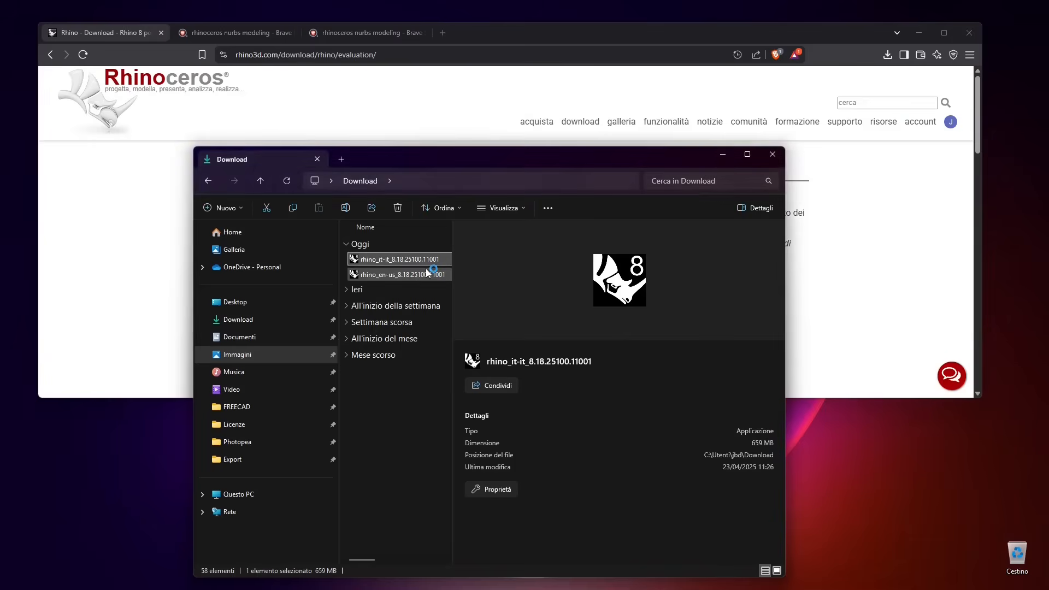
pyautogui.doubleClick(398, 259)
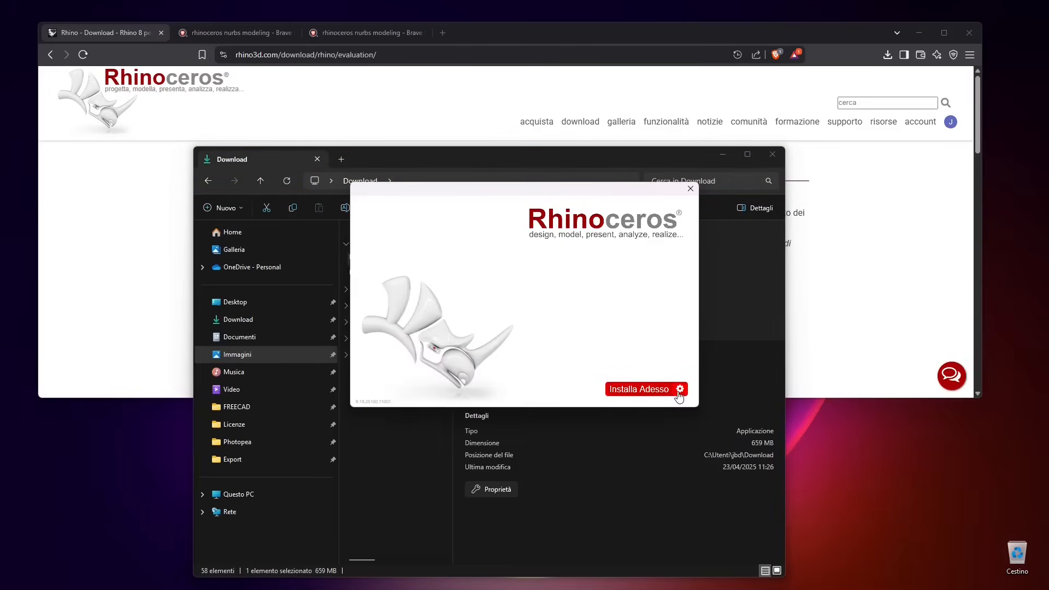
# In the installer options, add English alongside Italian as an install language
pyautogui.click(678, 394)
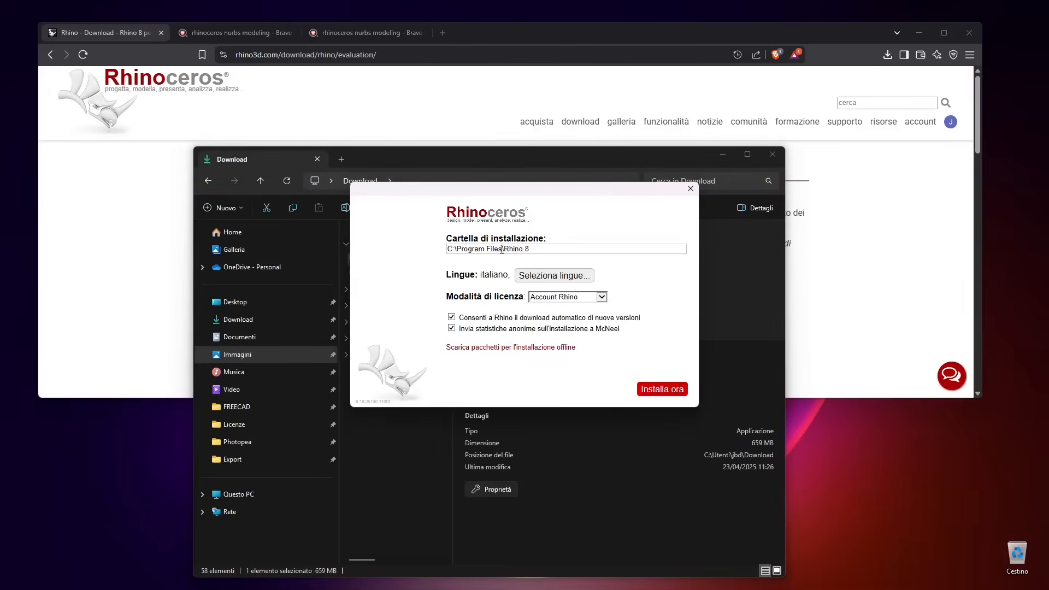
pyautogui.click(553, 275)
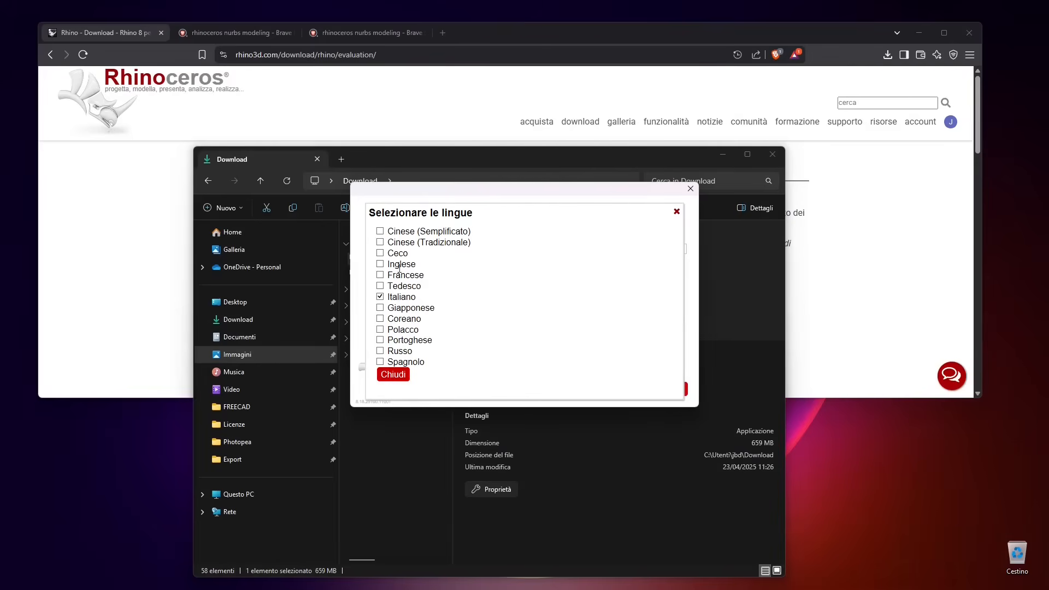
pyautogui.click(379, 263)
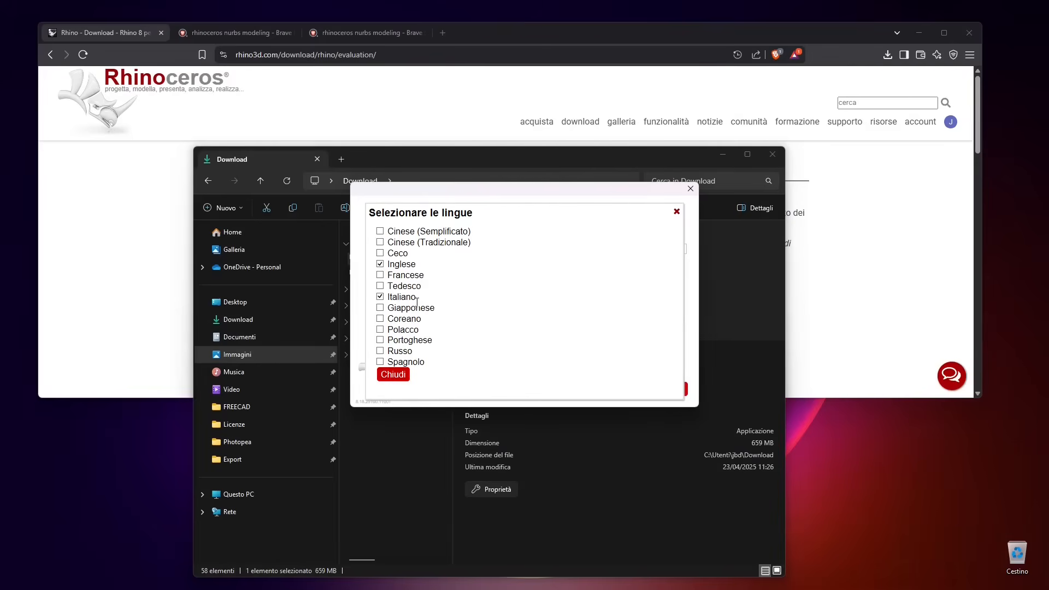
pyautogui.click(393, 373)
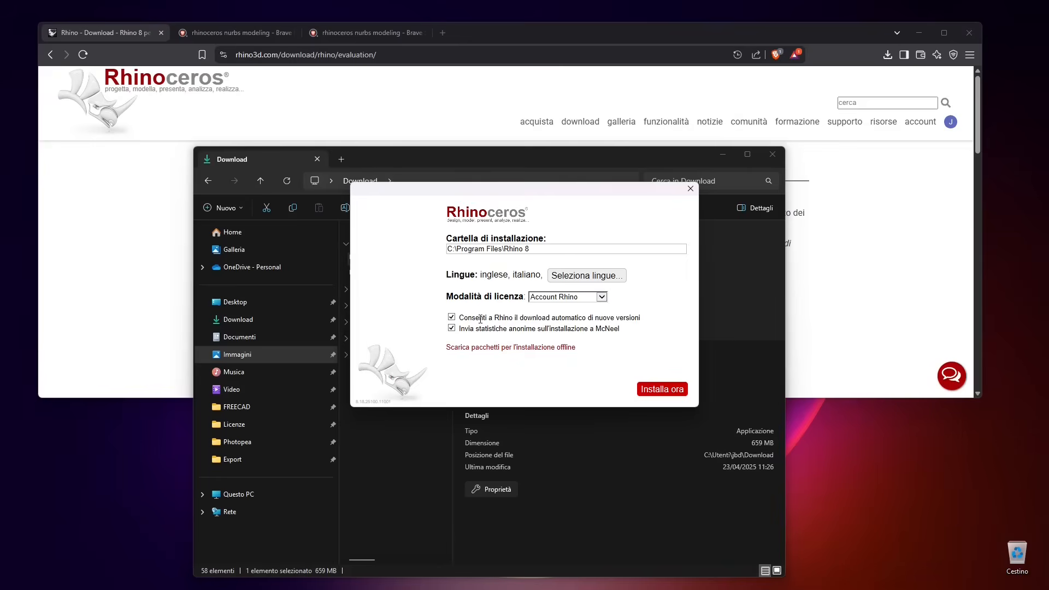
# Keep Rhino account licensing and untick automatic updates and anonymous statistics
pyautogui.click(567, 296)
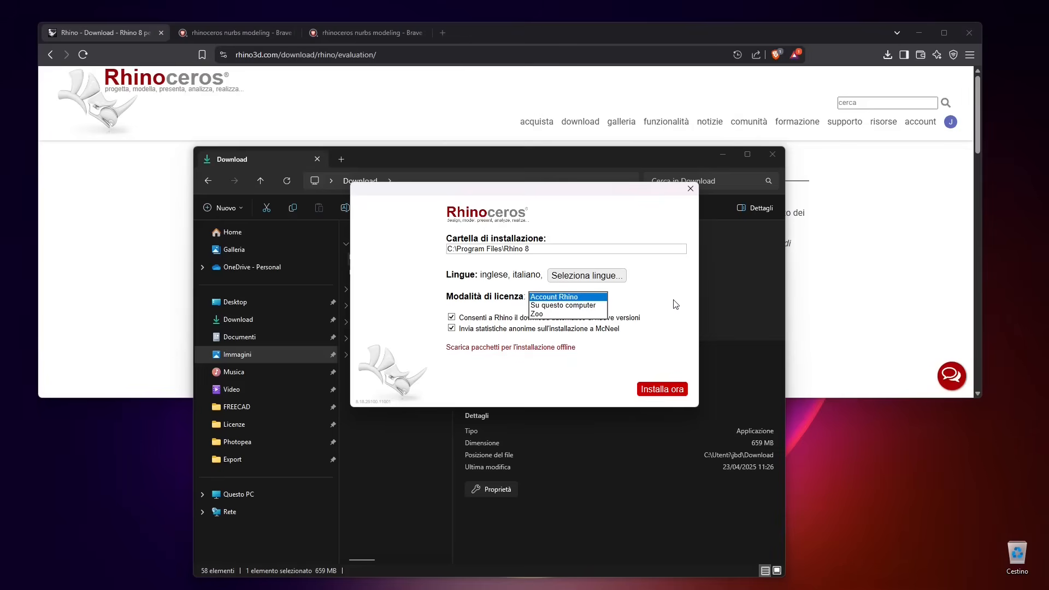
pyautogui.click(553, 296)
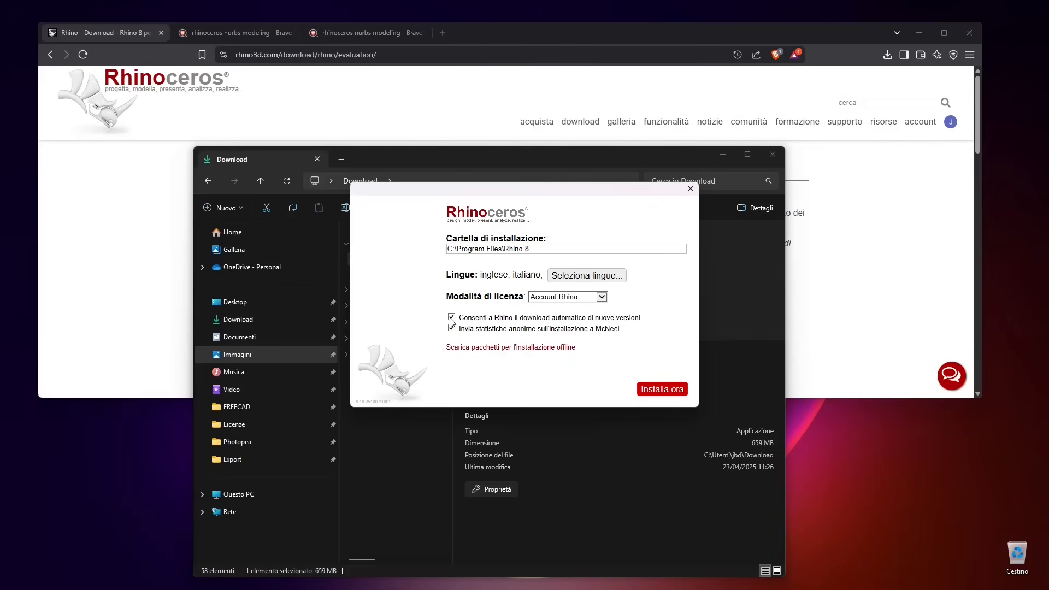
pyautogui.click(451, 317)
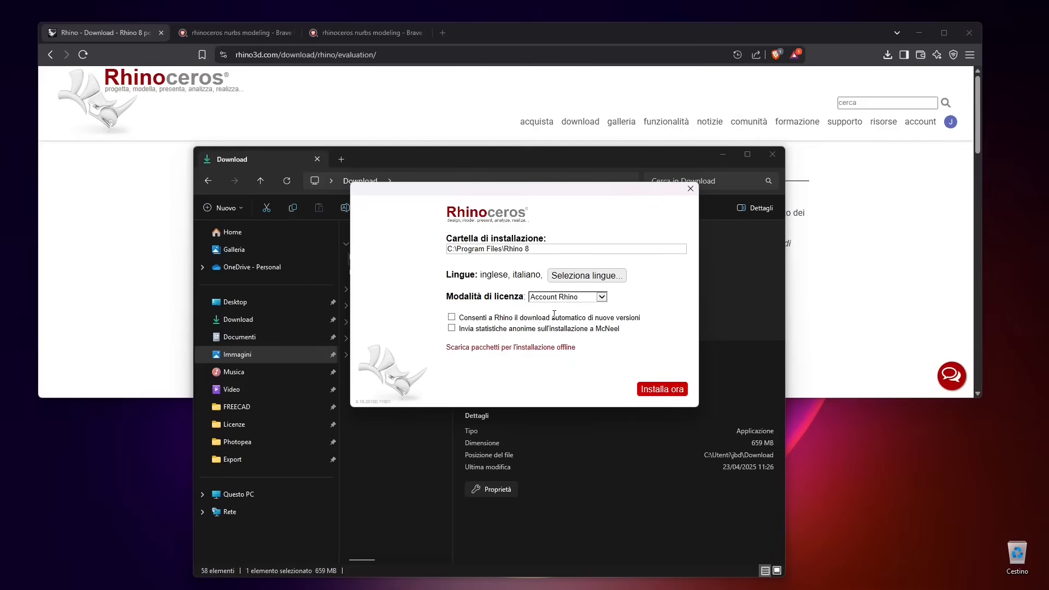
pyautogui.moveTo(567, 339)
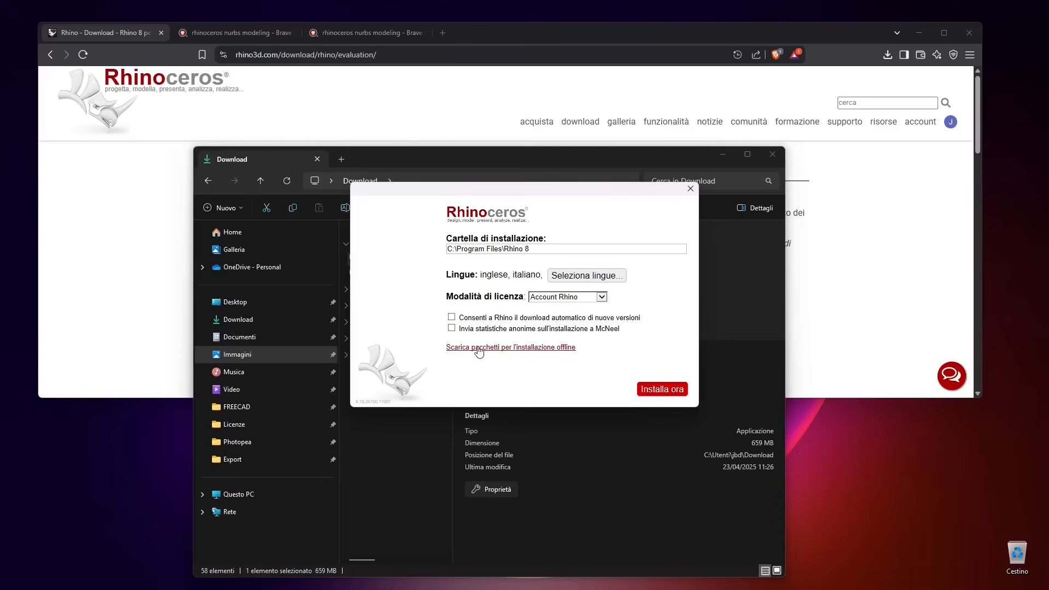
pyautogui.moveTo(518, 351)
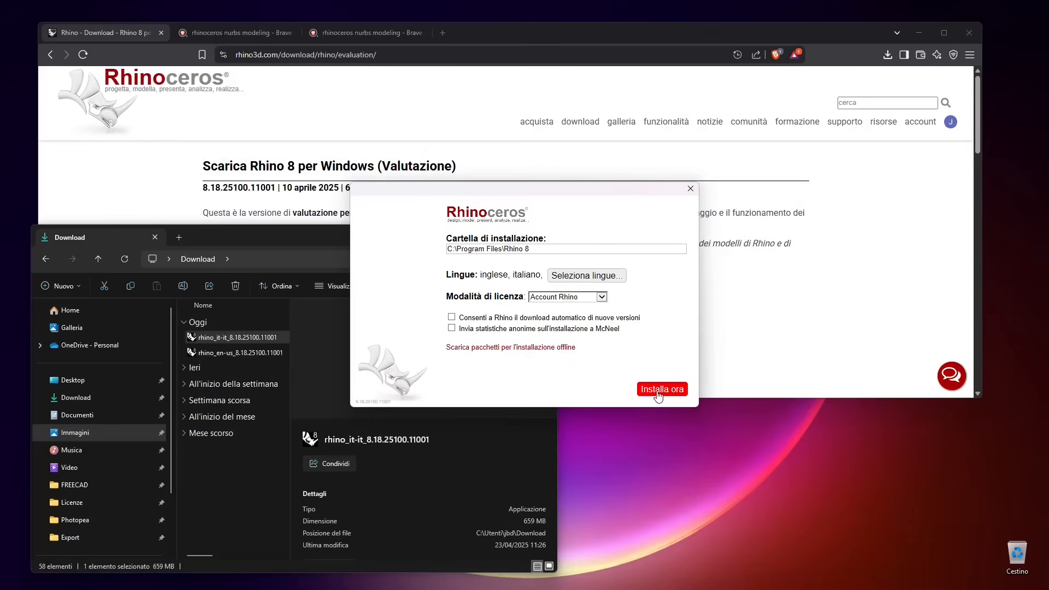
# Run the Rhino 8 installation to completion and close the installer
pyautogui.click(661, 389)
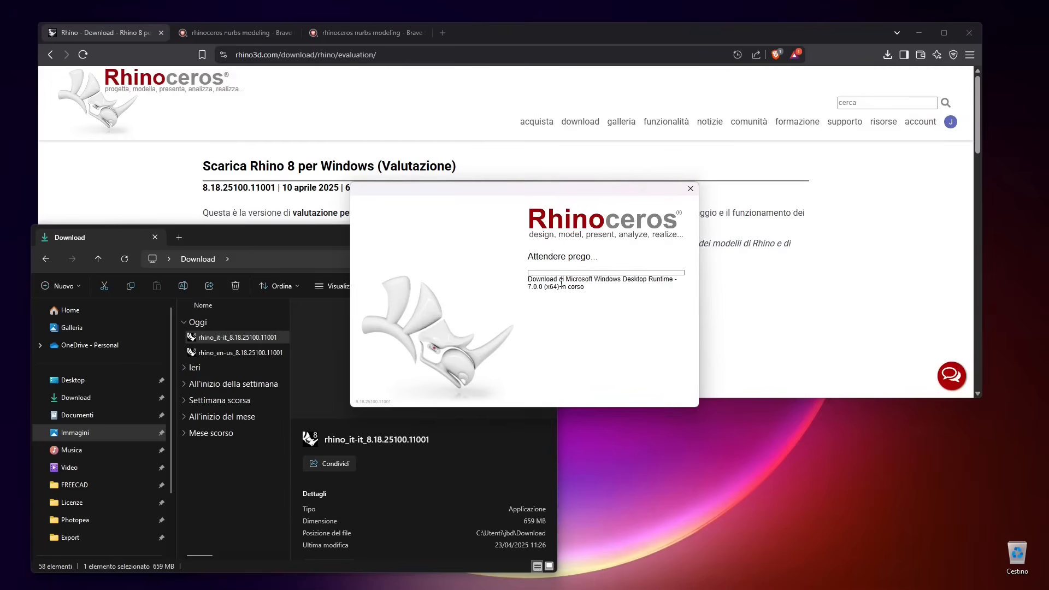
pyautogui.moveTo(593, 292)
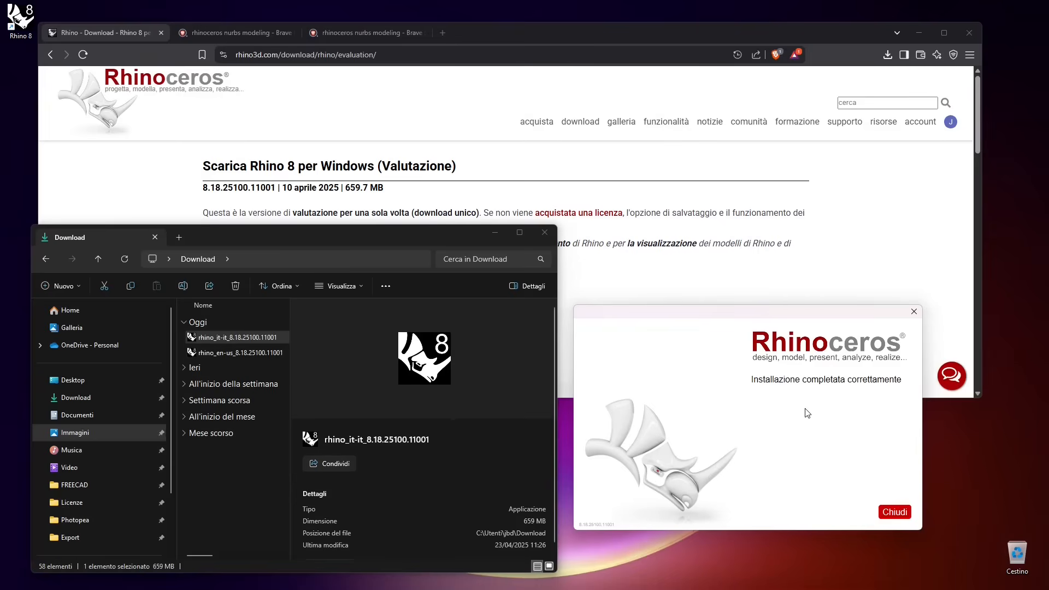
pyautogui.moveTo(857, 384)
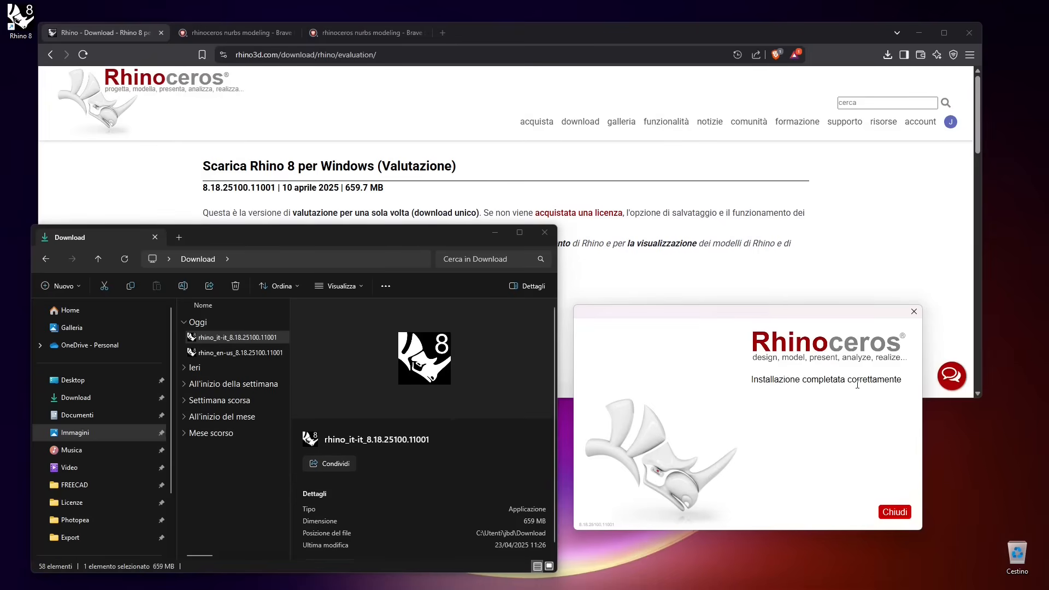
pyautogui.click(895, 511)
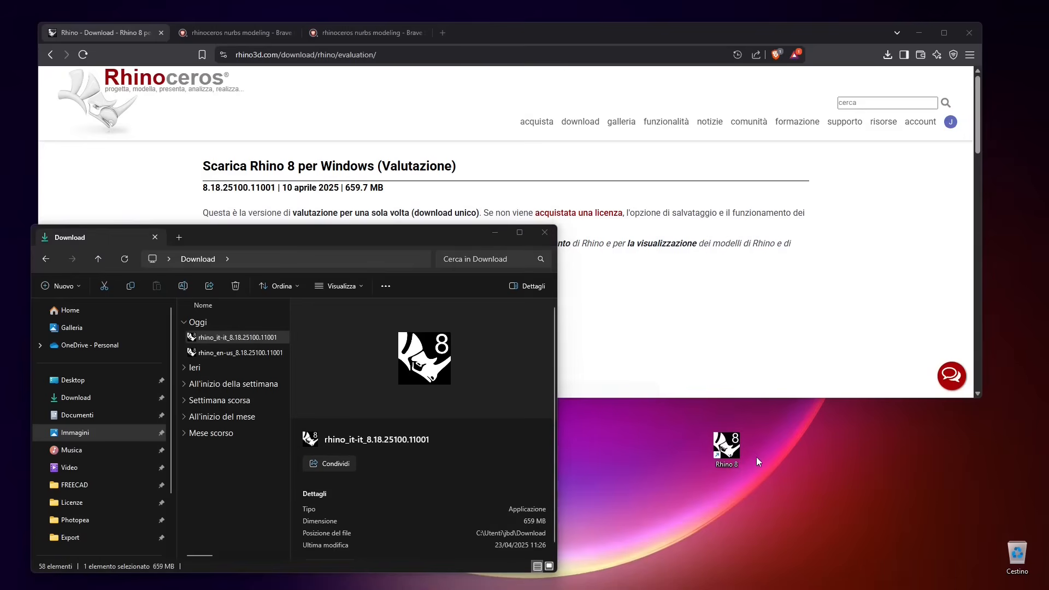
pyautogui.moveTo(725, 448)
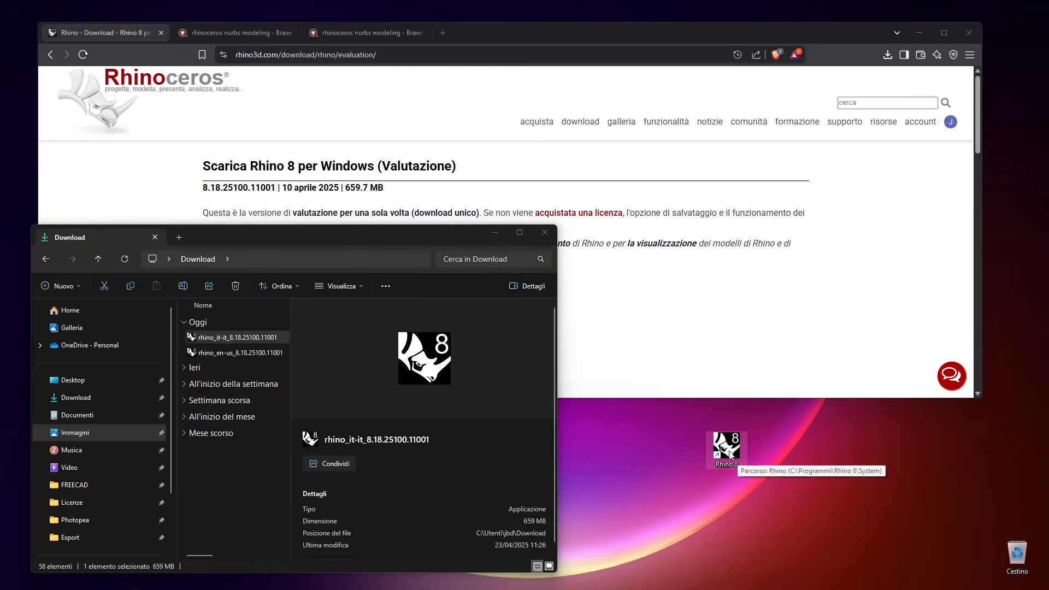
pyautogui.moveTo(608, 529)
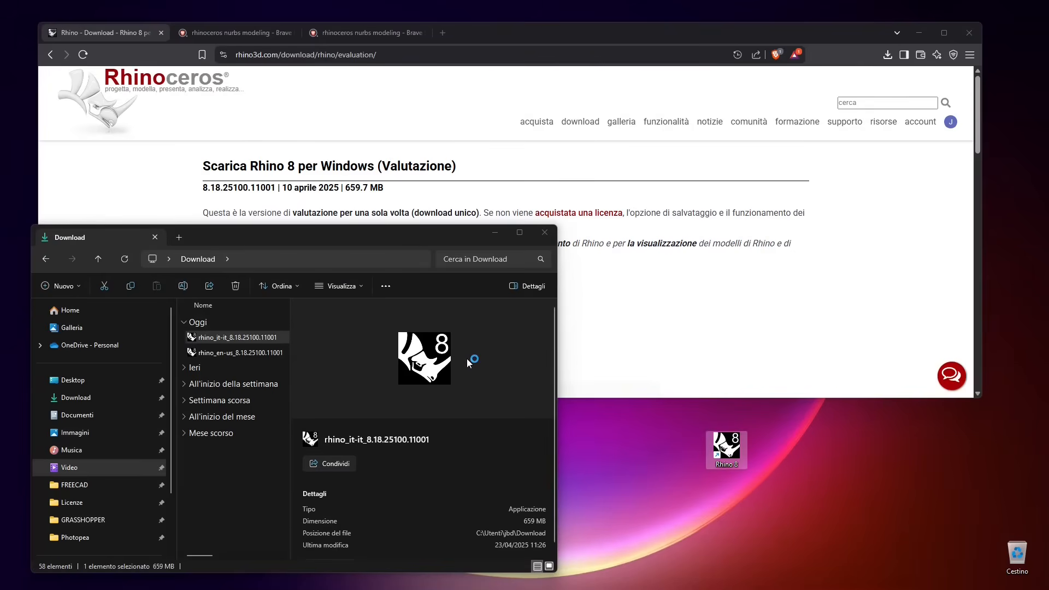
pyautogui.moveTo(637, 425)
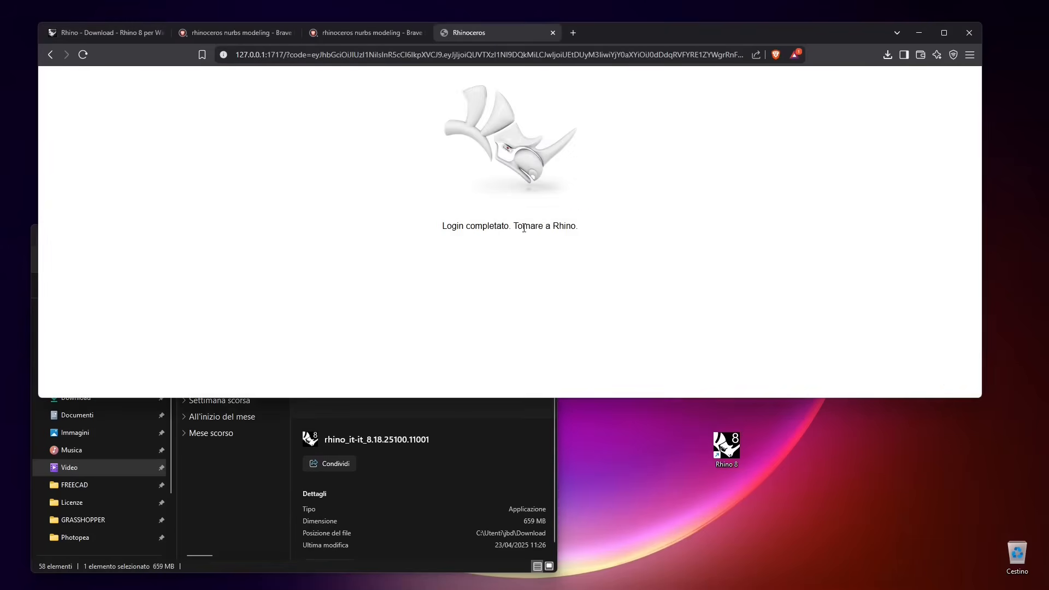
pyautogui.moveTo(491, 166)
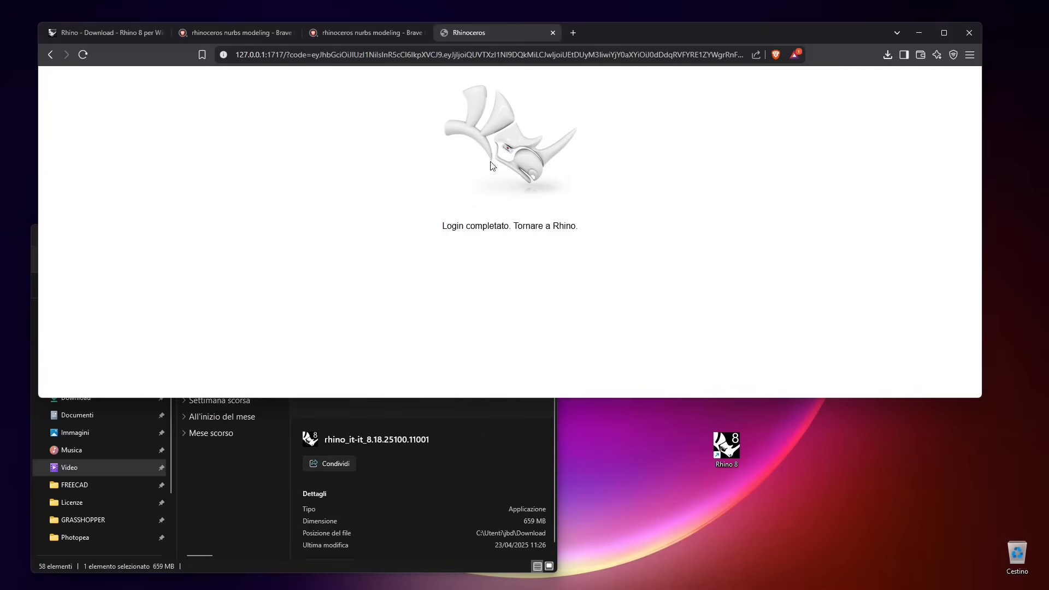
pyautogui.moveTo(449, 214)
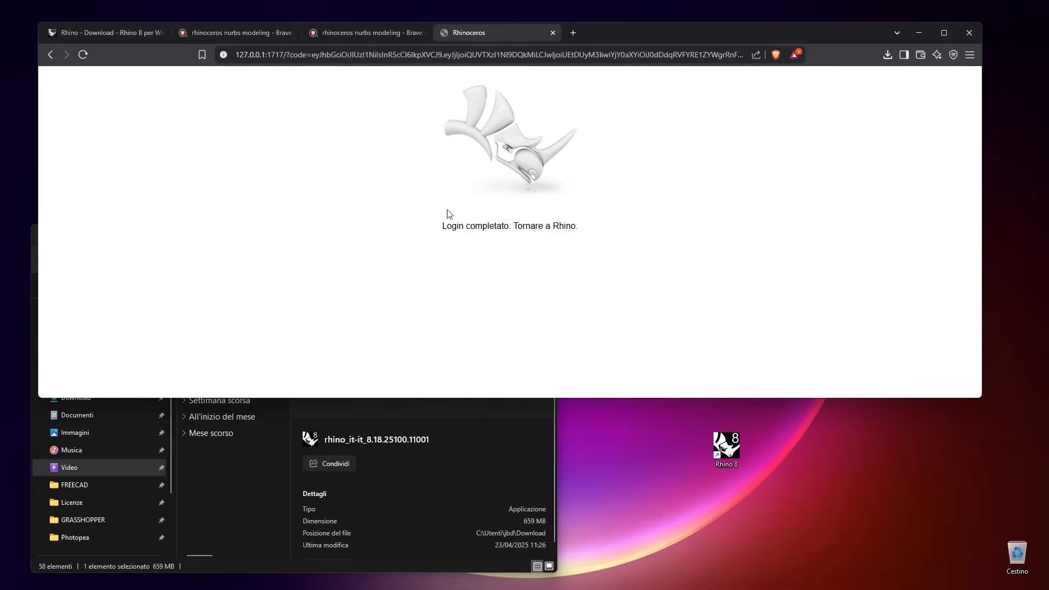
pyautogui.moveTo(460, 213)
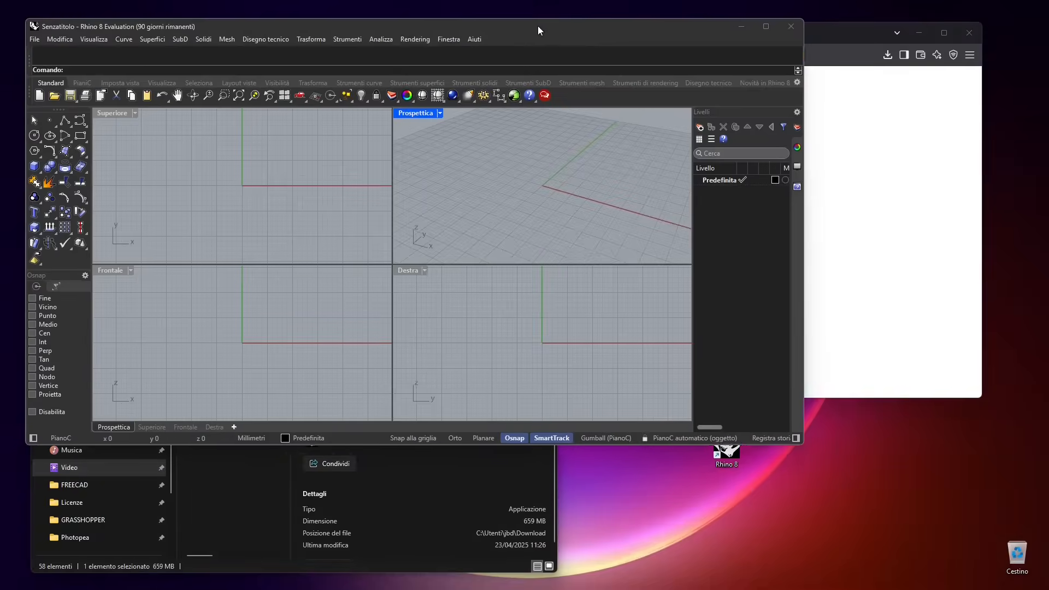
# Maximize the Rhino window and bring up Document Properties from the File menu
pyautogui.click(765, 26)
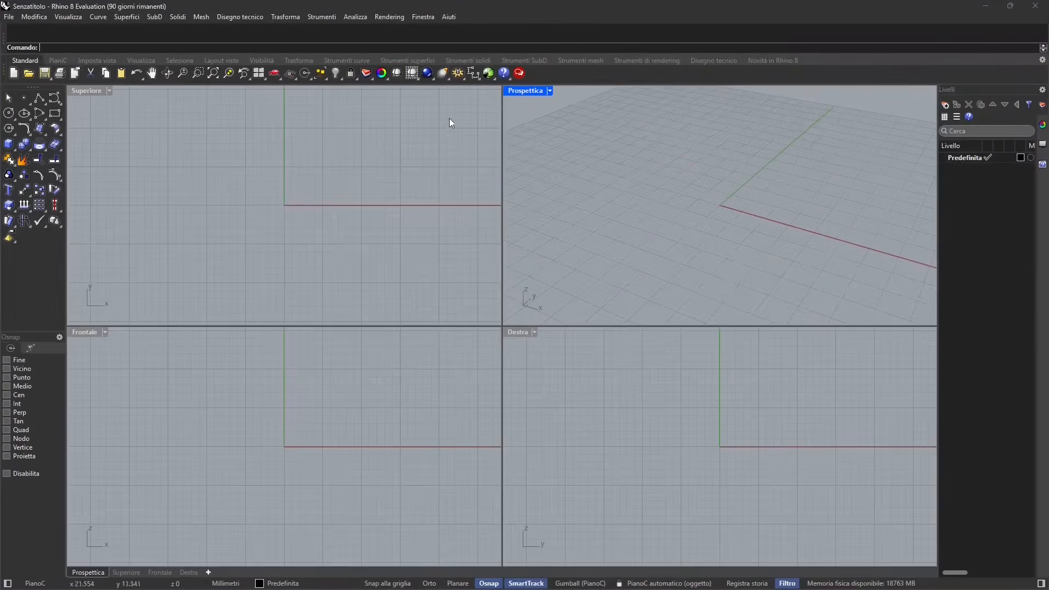
pyautogui.moveTo(465, 151)
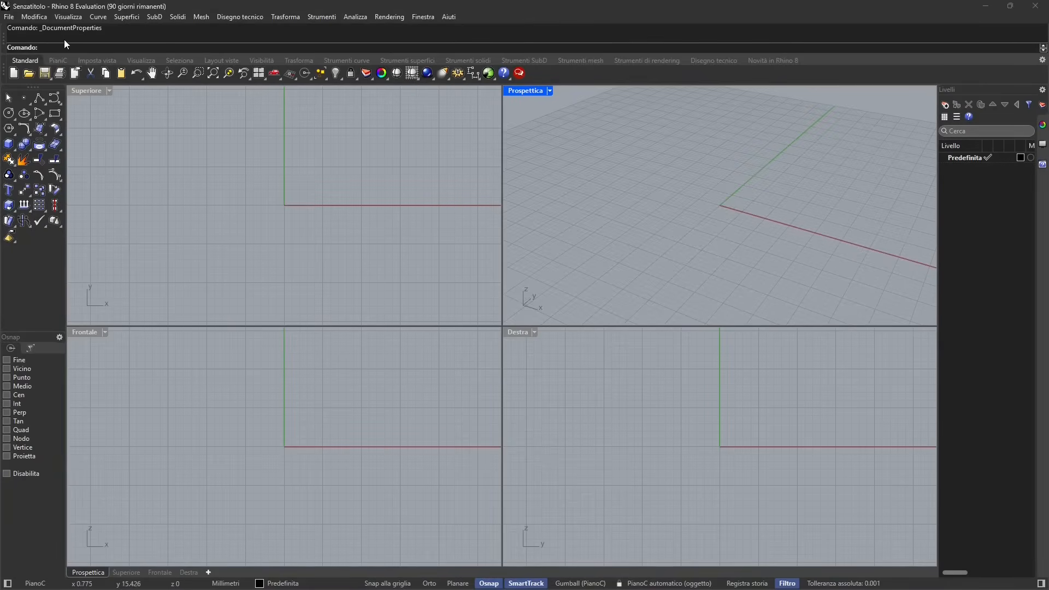
pyautogui.click(9, 16)
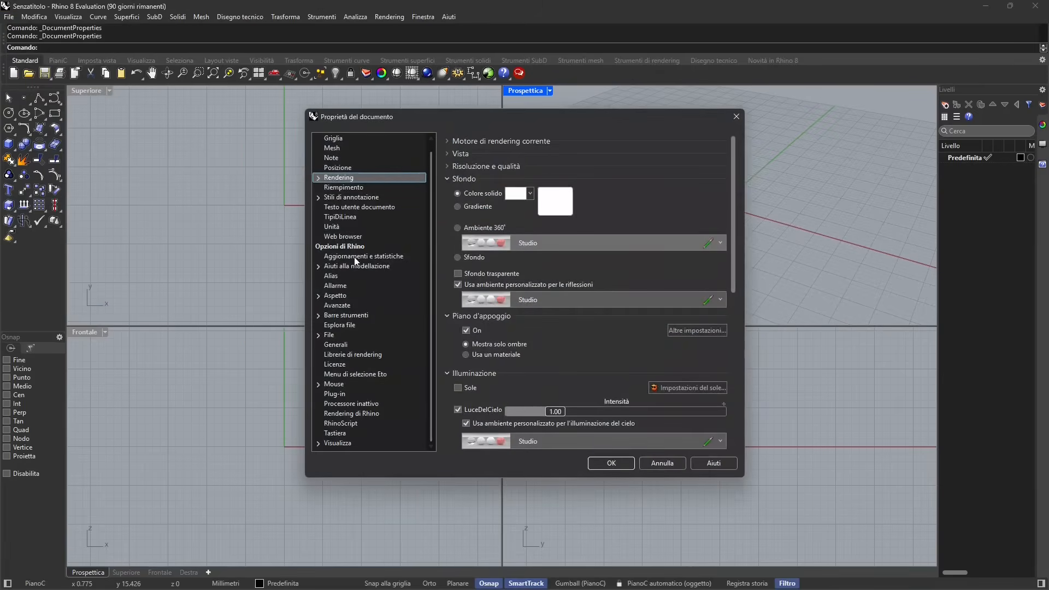
# Go to Rhino Options > Appearance to reach the display language setting
pyautogui.click(340, 245)
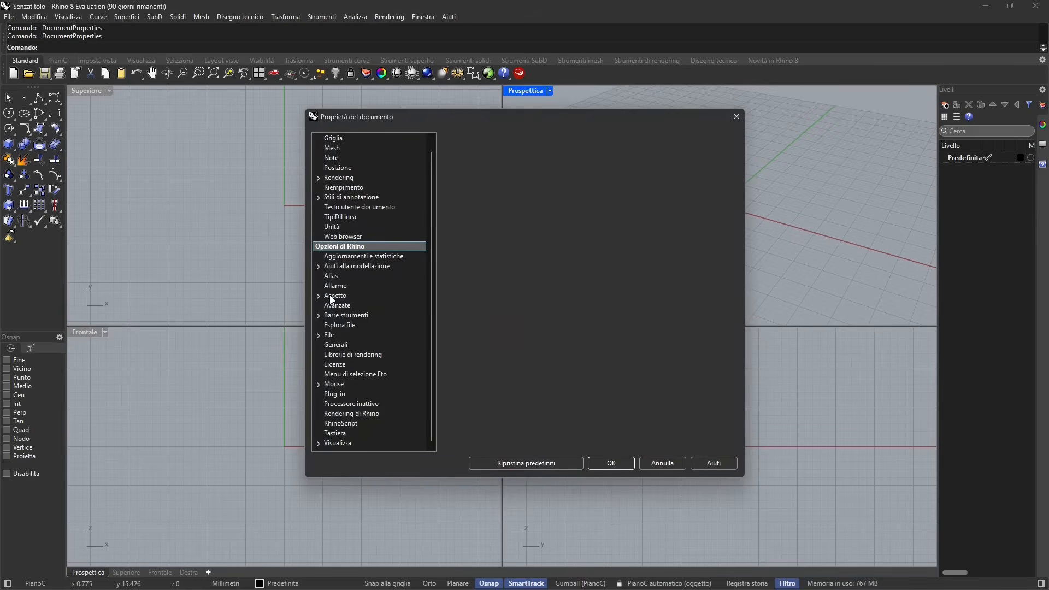
pyautogui.click(334, 296)
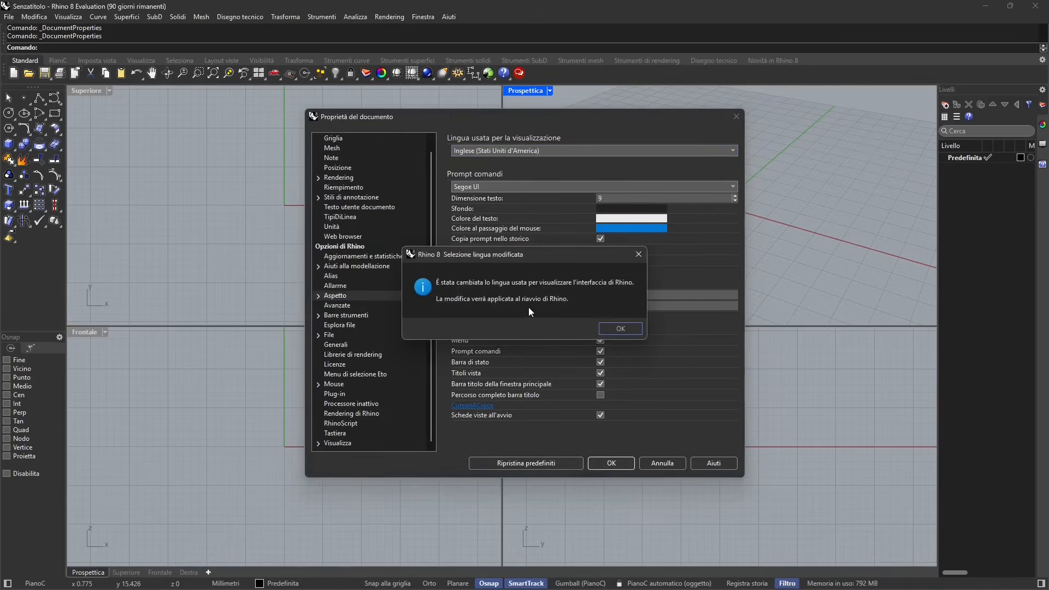
pyautogui.moveTo(596, 314)
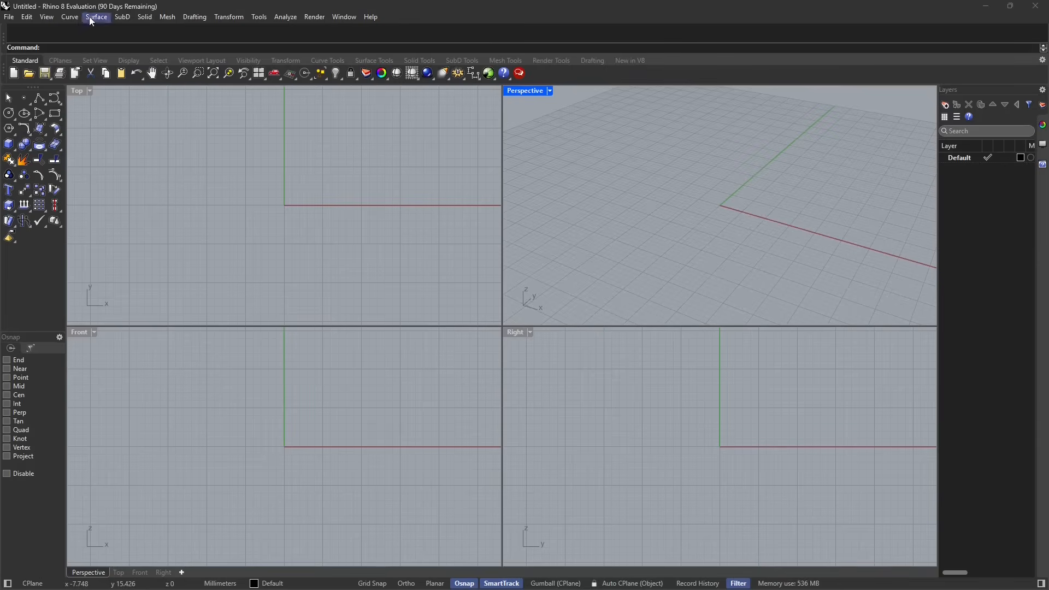
# Check the File menu of the restarted Rhino, now shown in English
pyautogui.click(8, 16)
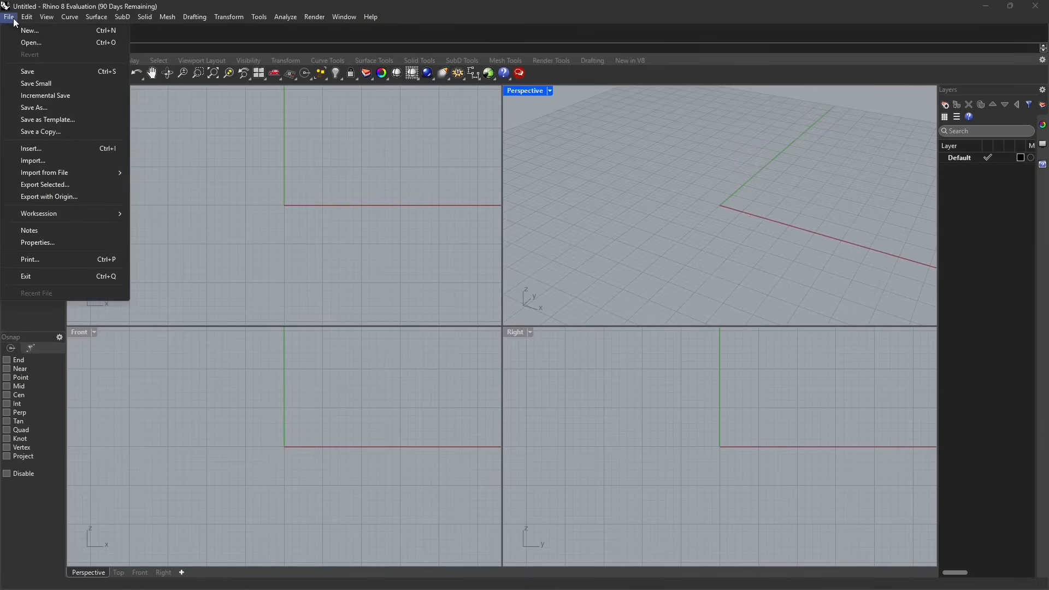
pyautogui.moveTo(37, 243)
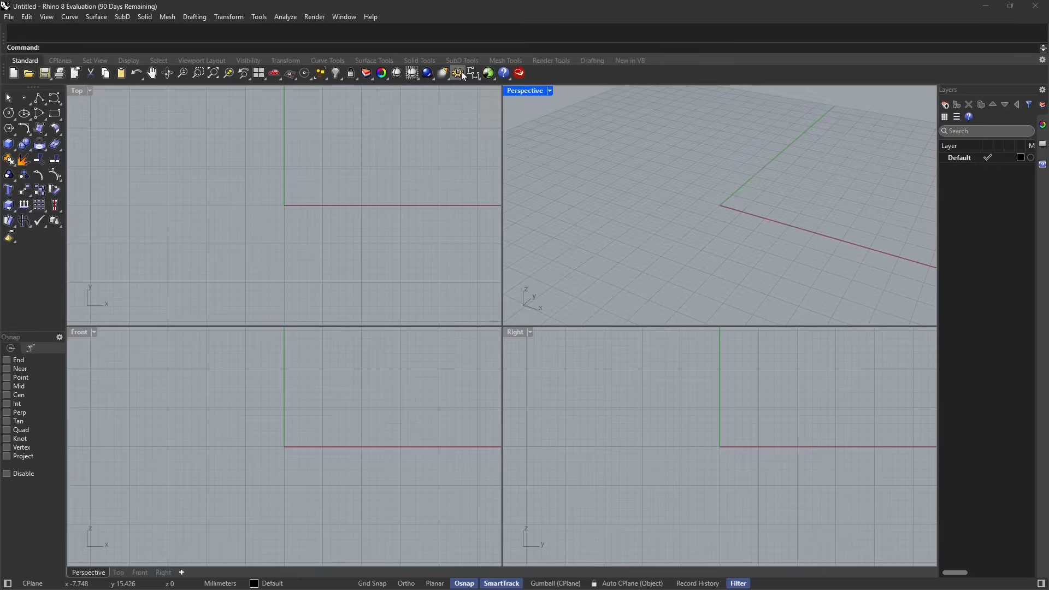
# In Options > Appearance, choose English as the language used for display
pyautogui.click(459, 73)
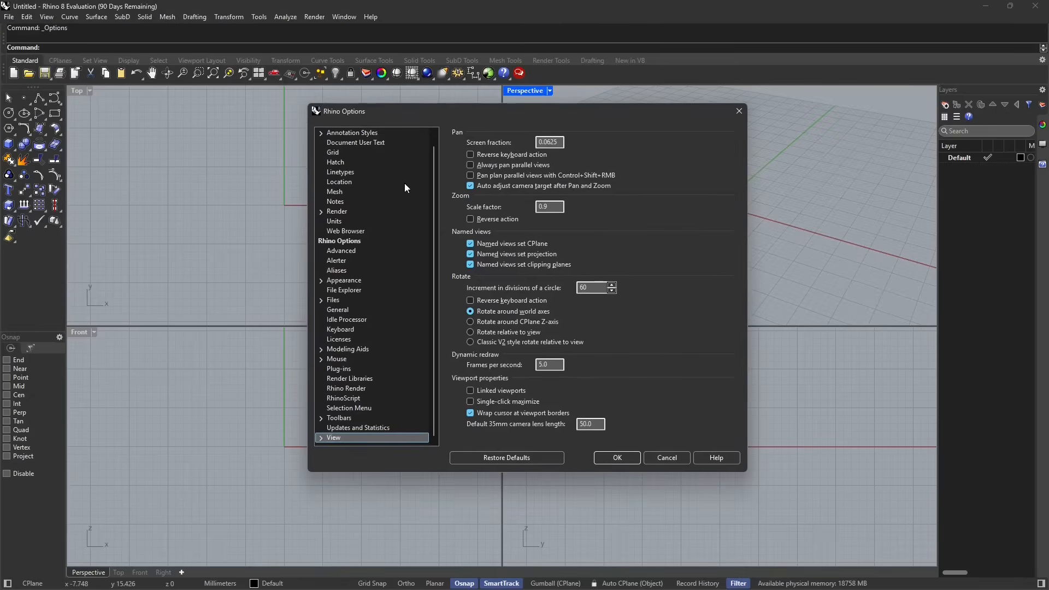
pyautogui.click(338, 240)
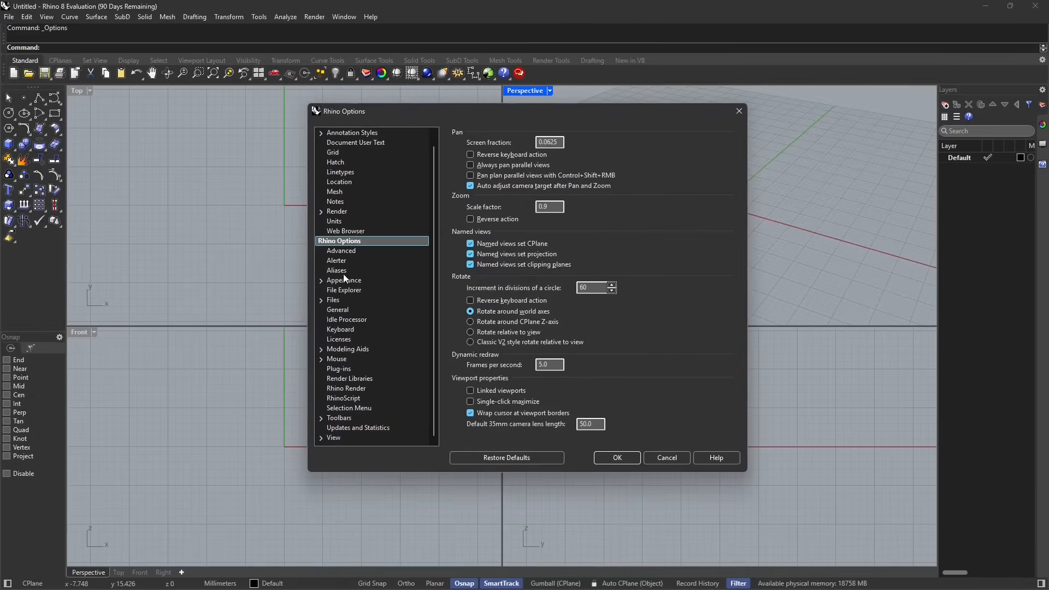
pyautogui.click(344, 279)
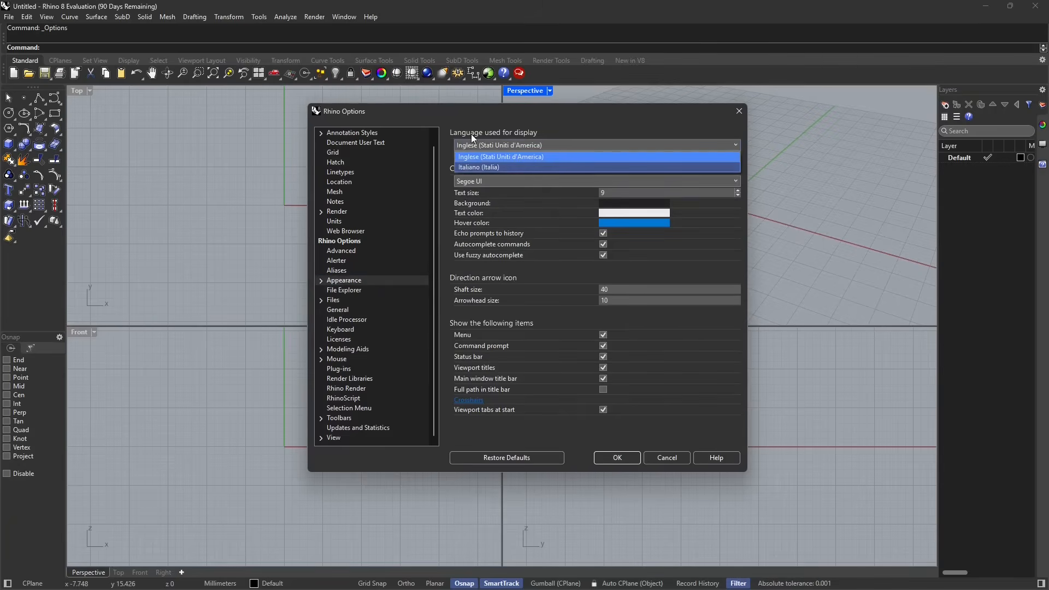
pyautogui.click(478, 167)
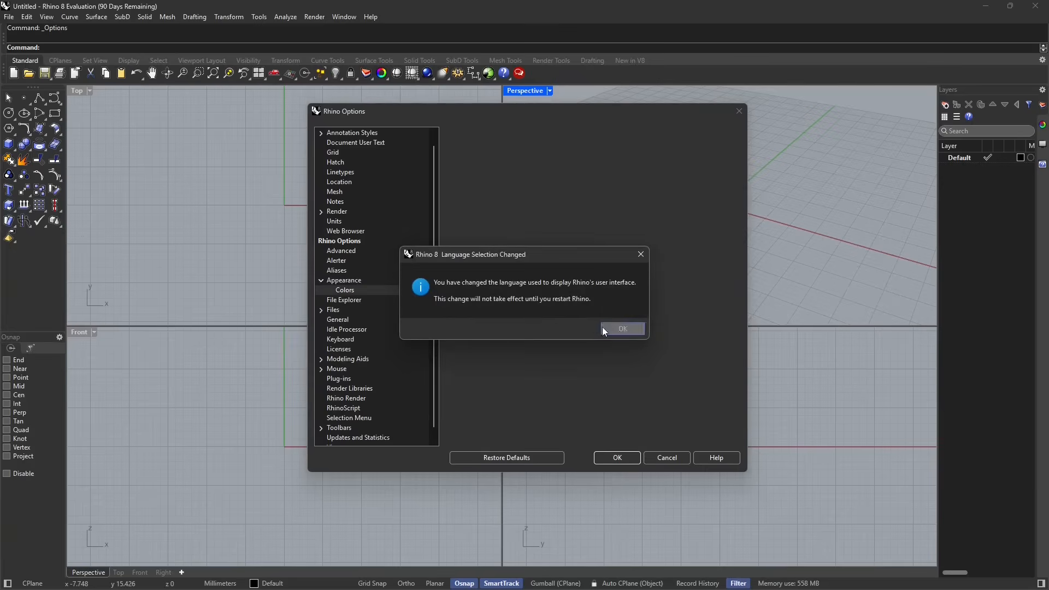
# Try the Light and Custom colour schemes, settle back on Dark, and close Options
pyautogui.click(621, 329)
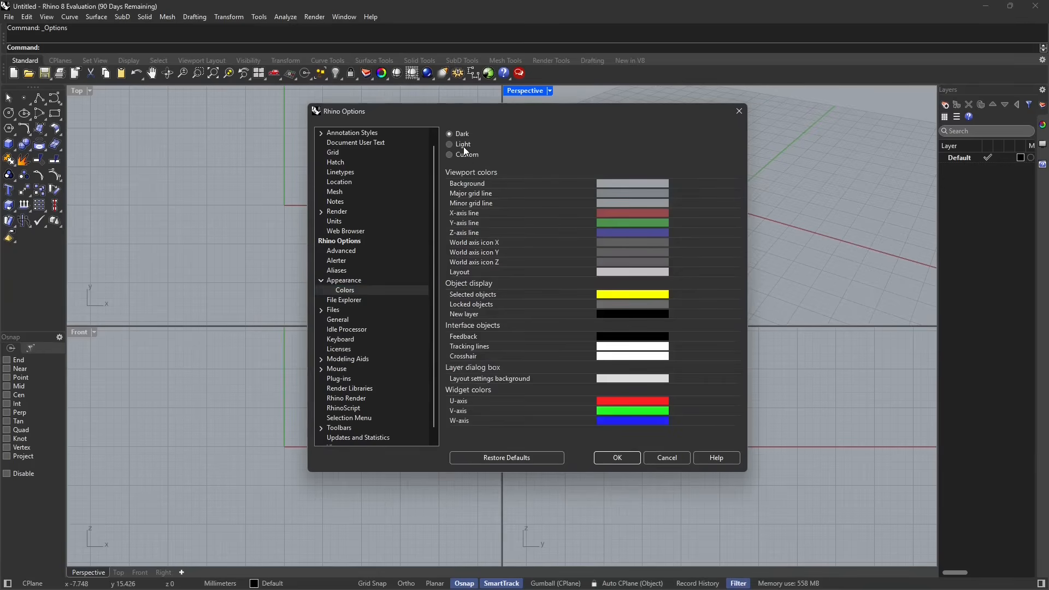
pyautogui.click(449, 144)
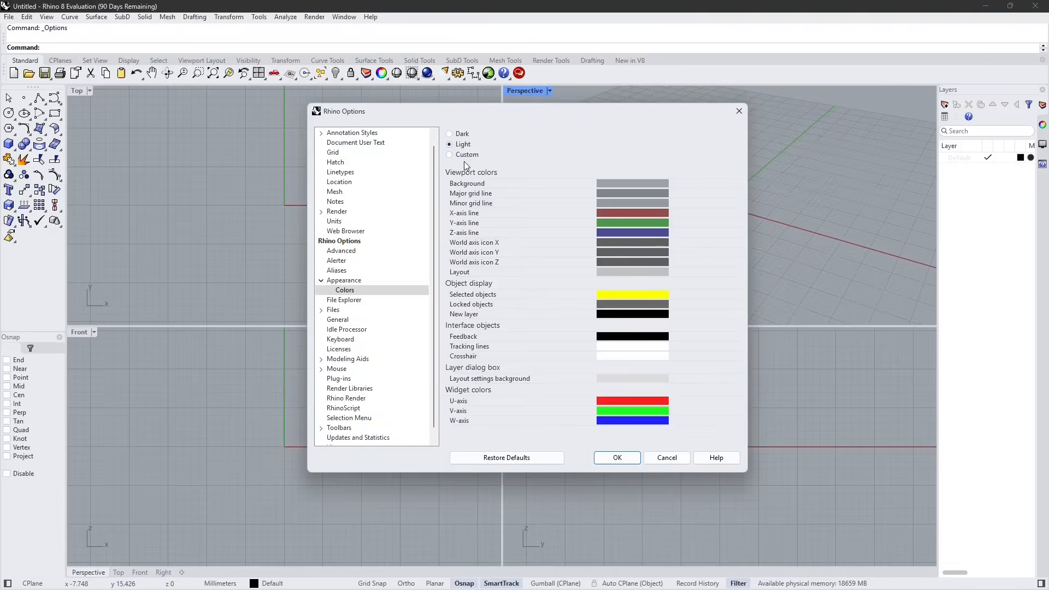
pyautogui.click(449, 154)
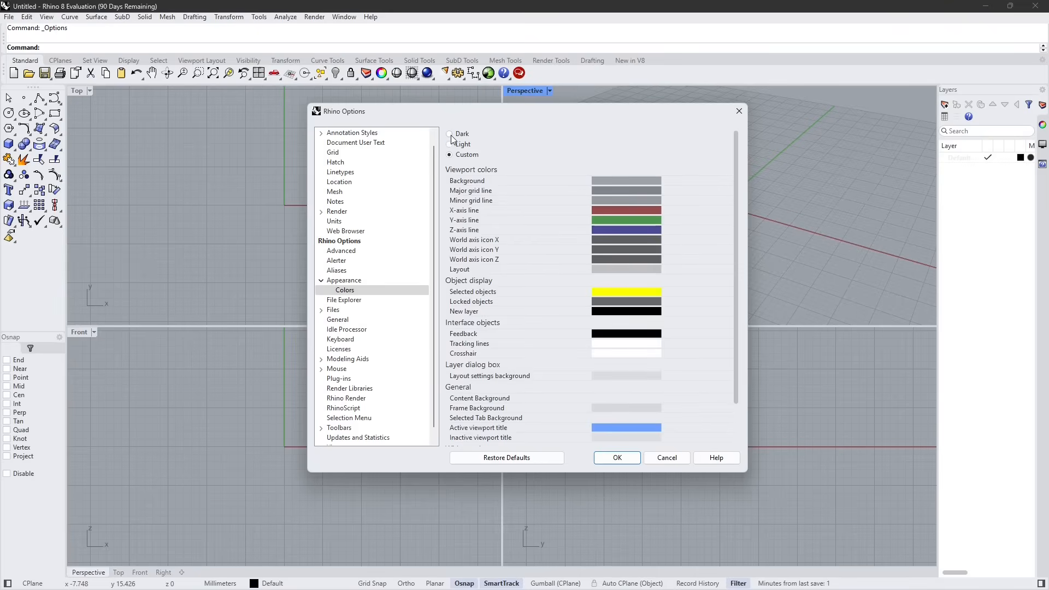
pyautogui.click(449, 133)
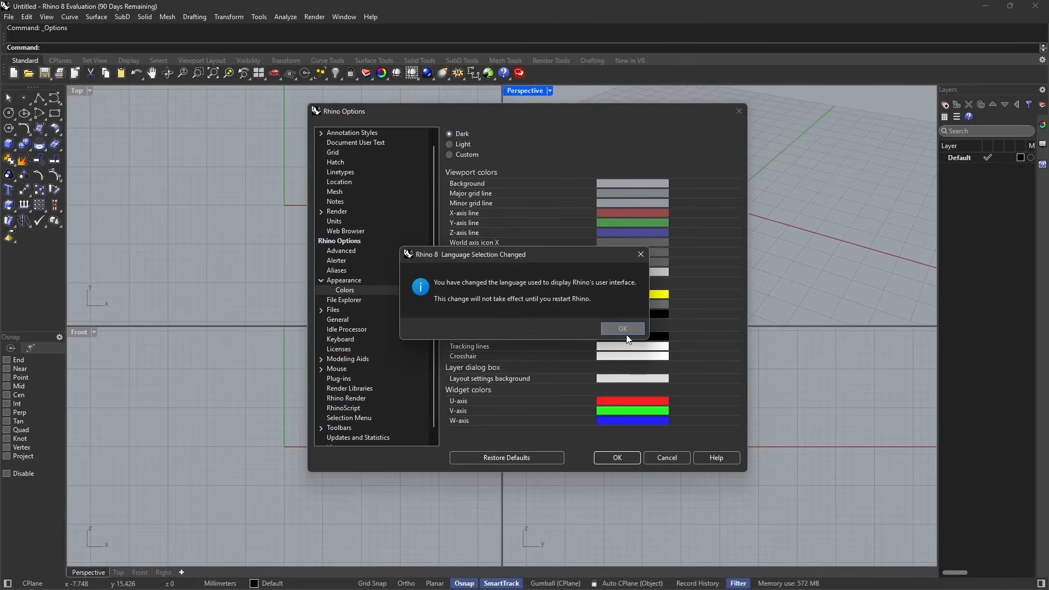
pyautogui.click(621, 329)
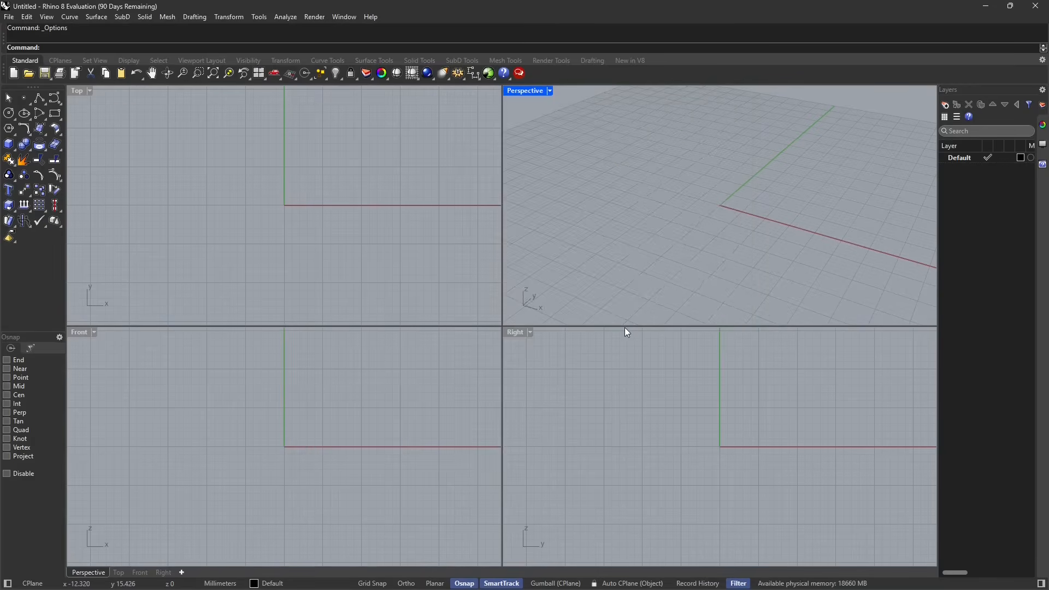
pyautogui.moveTo(407, 107)
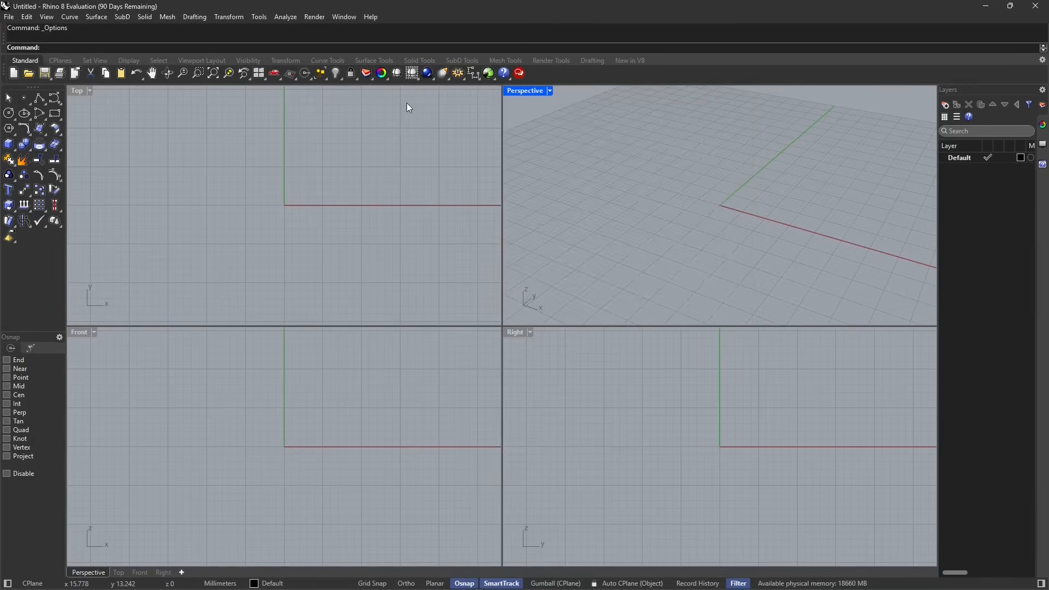